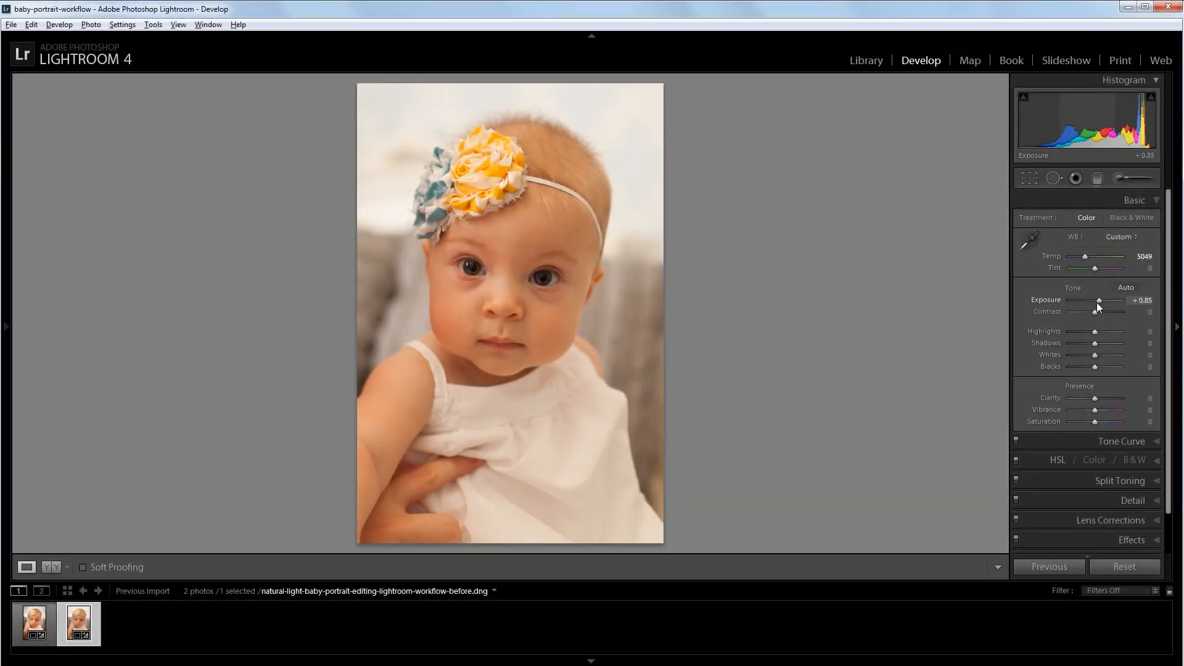
Step: Preview the exposure boost, lens profile correction, vignette and eye-brightening brush on the portrait
left_click_drag(1094, 343, 1121, 343)
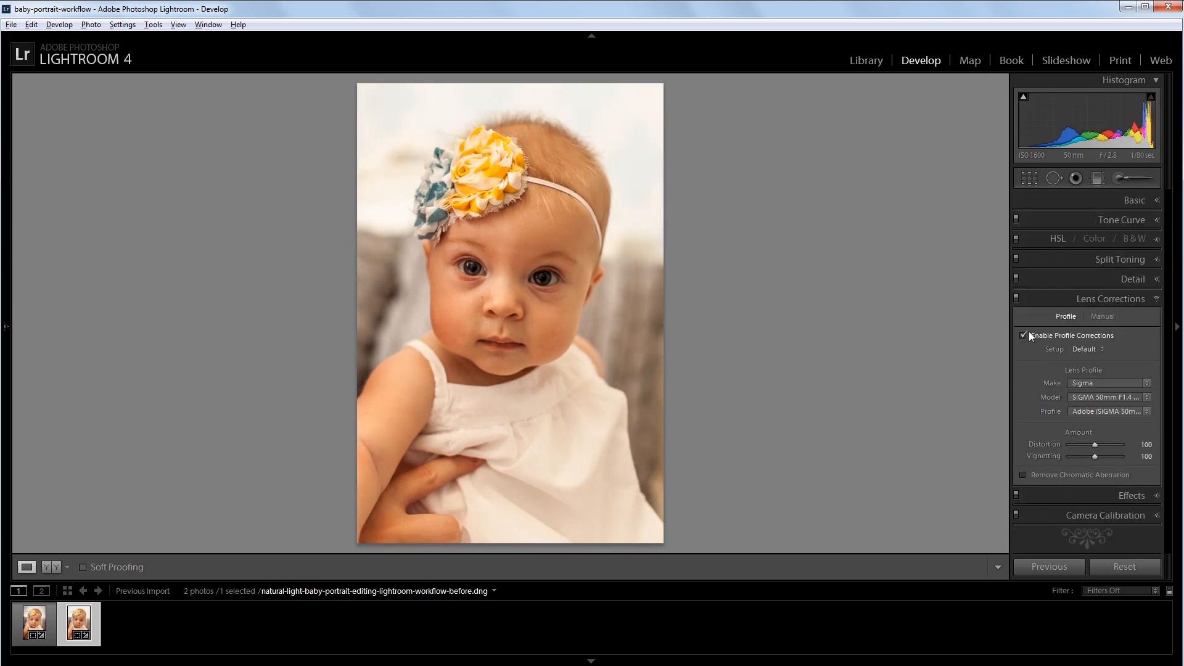
left_click(1133, 318)
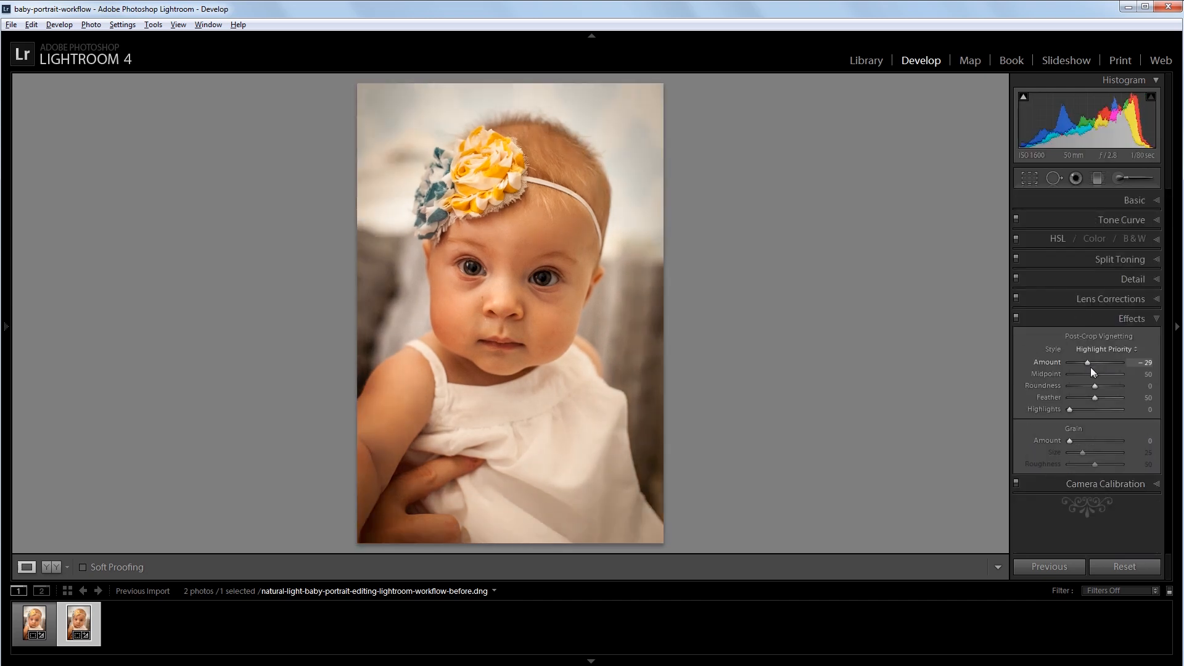
left_click(1075, 178)
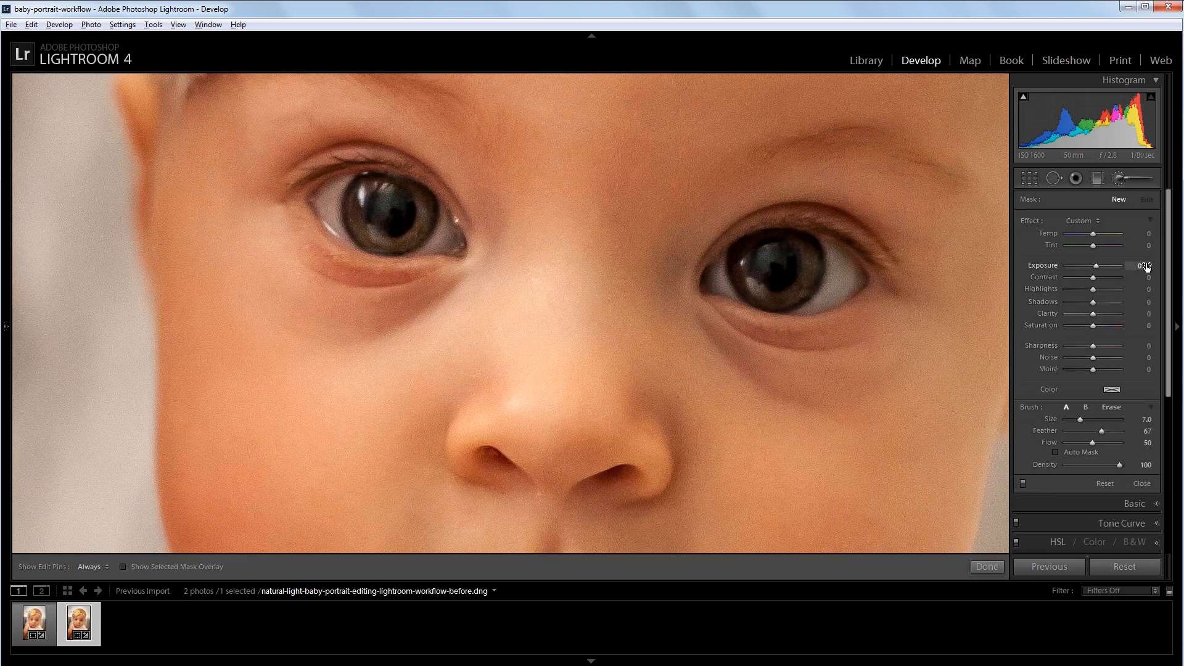
left_click(1143, 483)
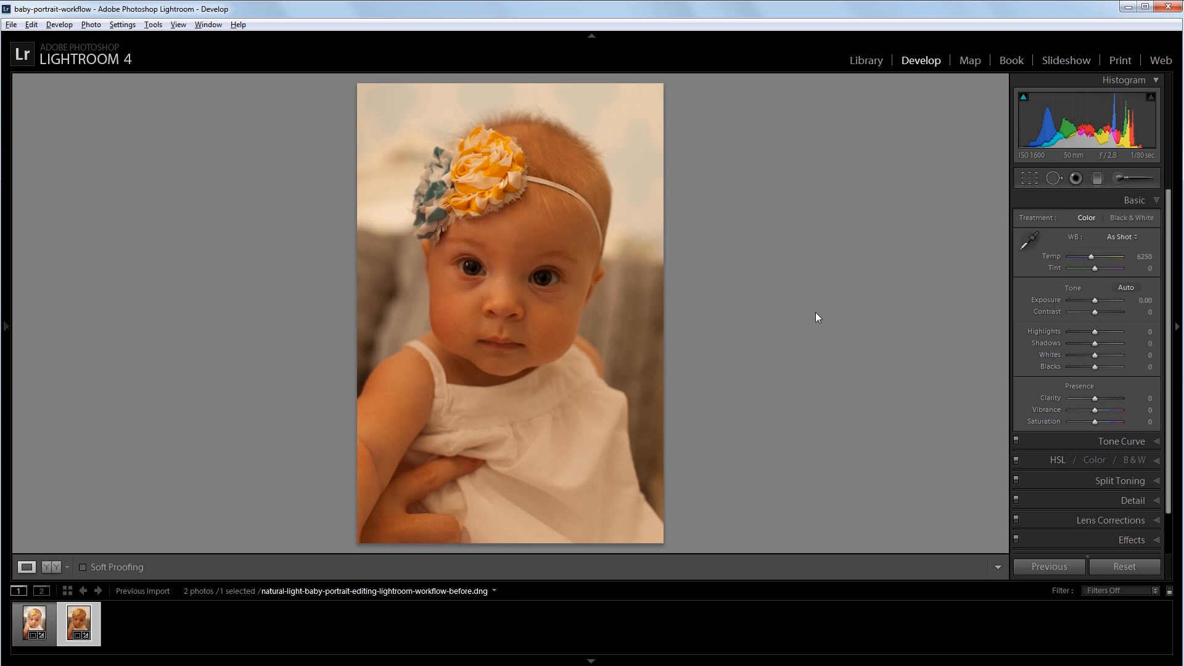
mouse_move(710, 357)
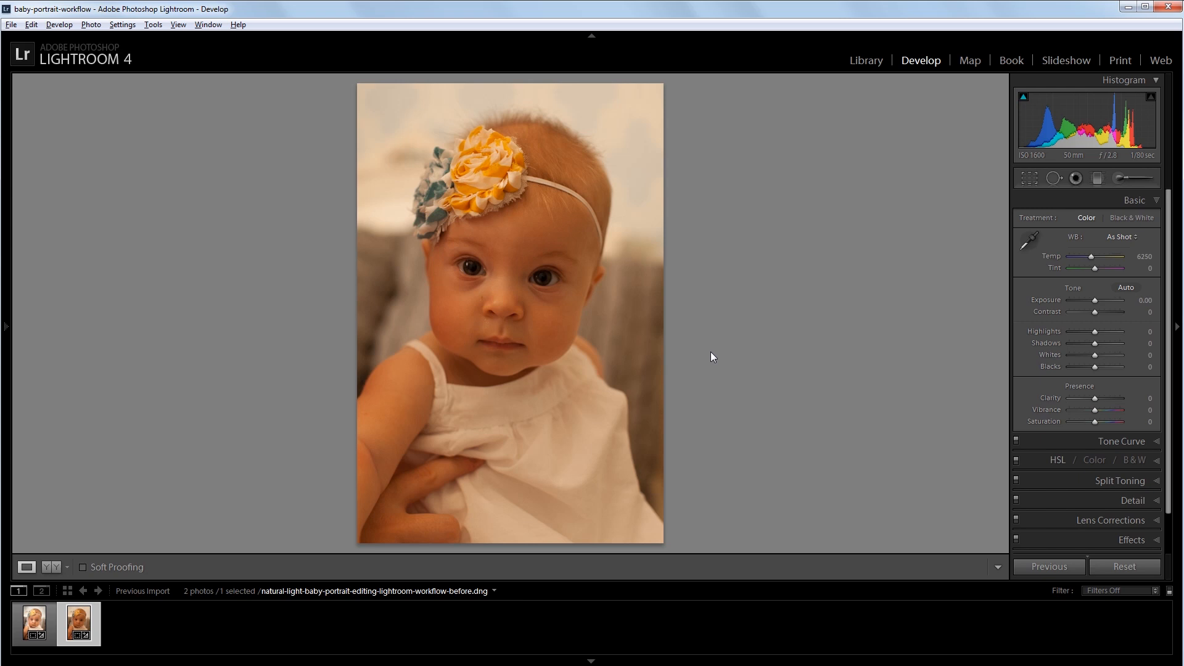
mouse_move(120, 487)
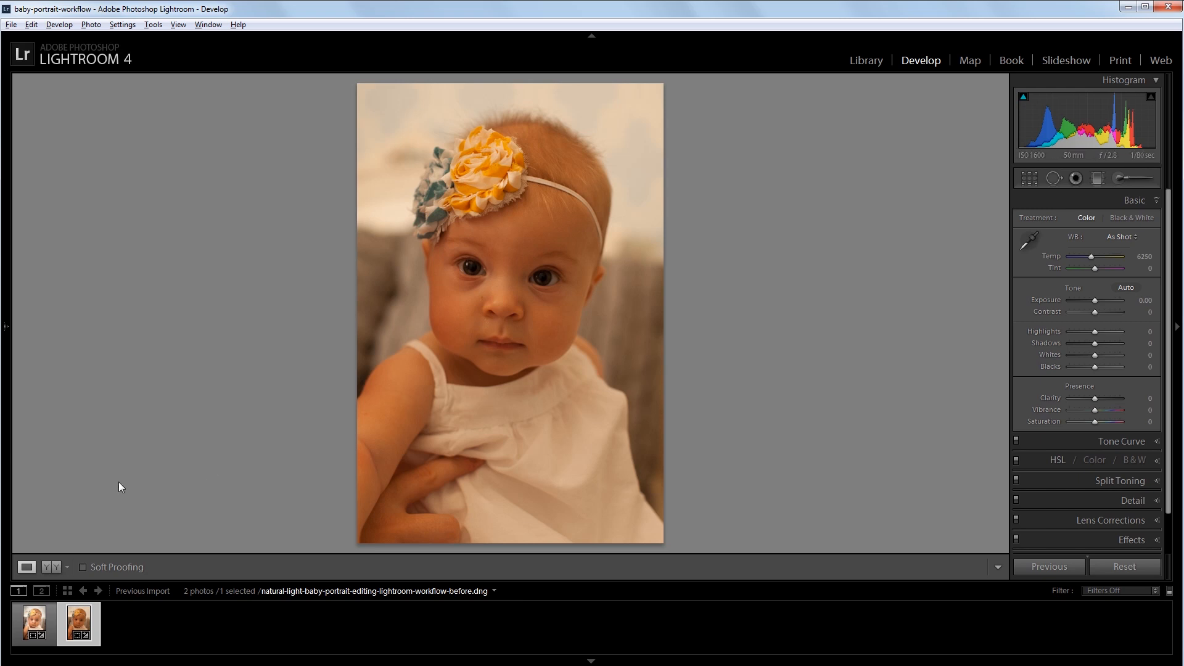
mouse_move(32, 619)
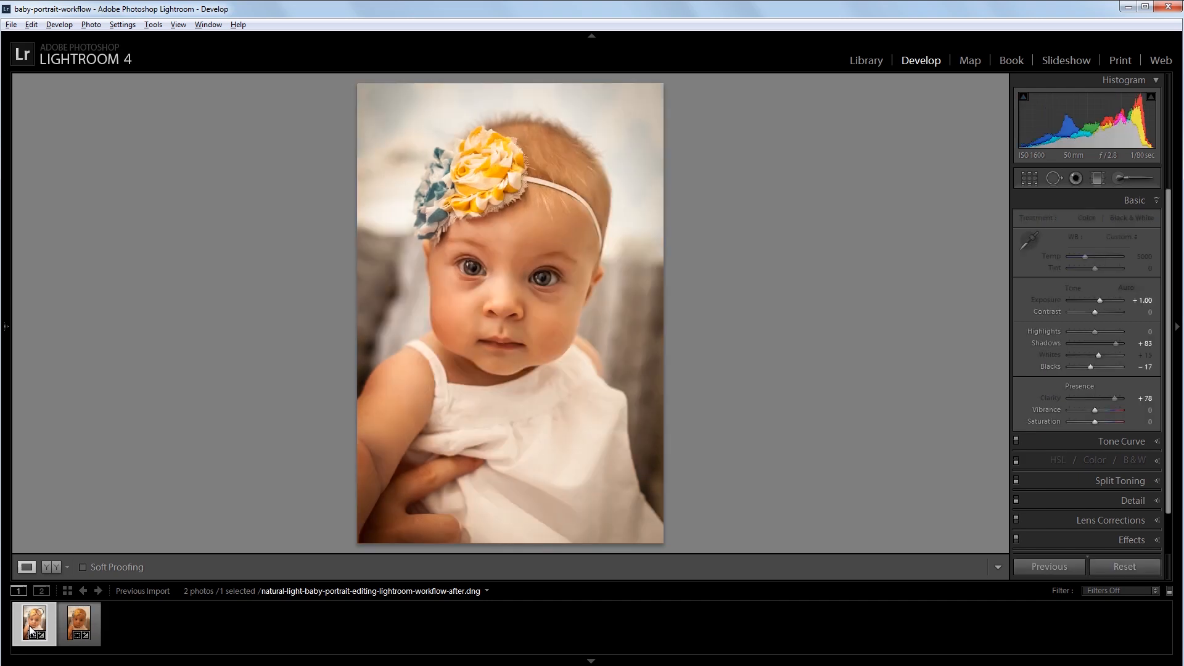
left_click(76, 623)
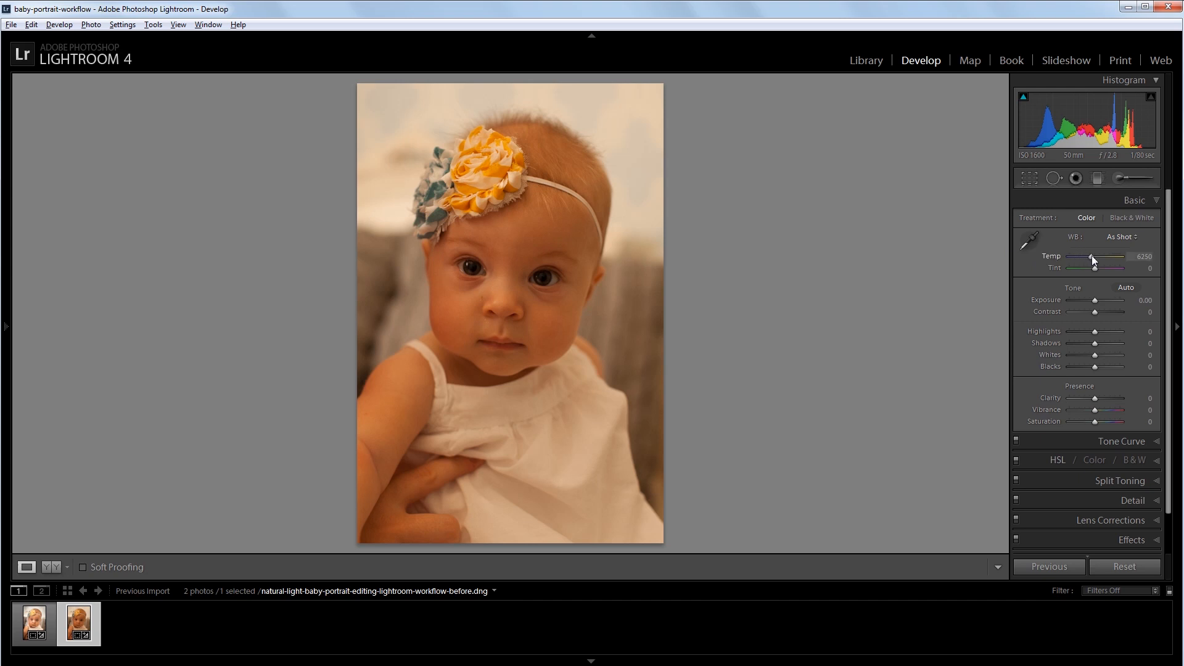
Step: Cool the Temp to about 5049 and raise Exposure to about +0.85 in the Basic panel
left_click_drag(1114, 257, 1090, 257)
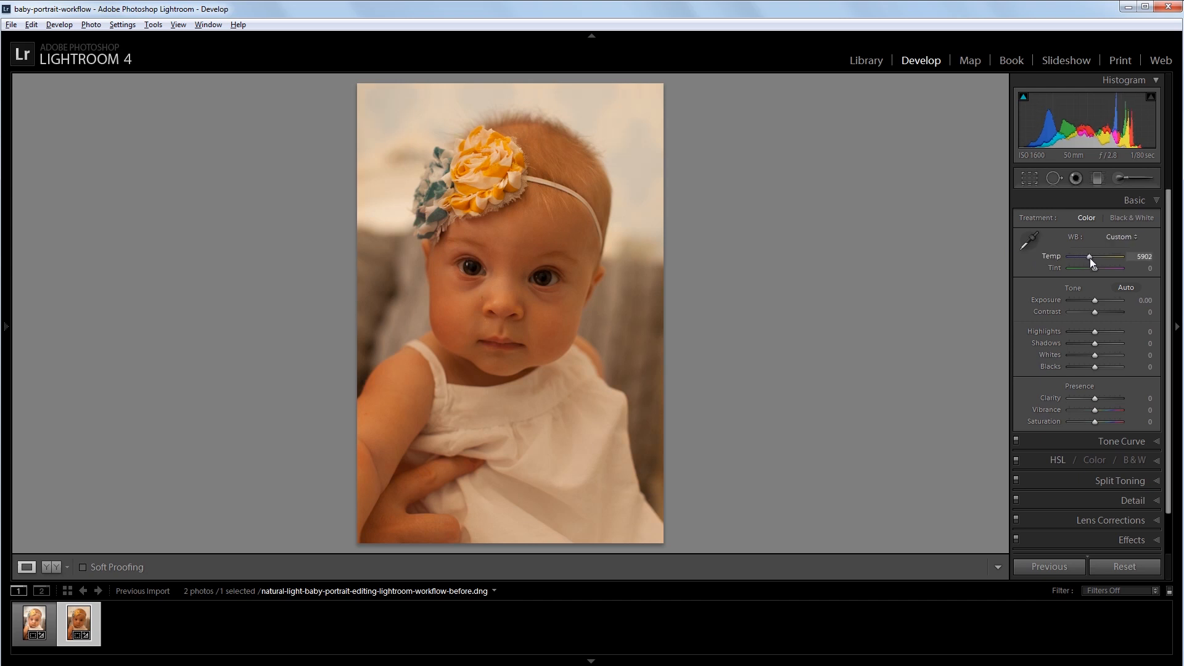
left_click_drag(1089, 257, 1086, 257)
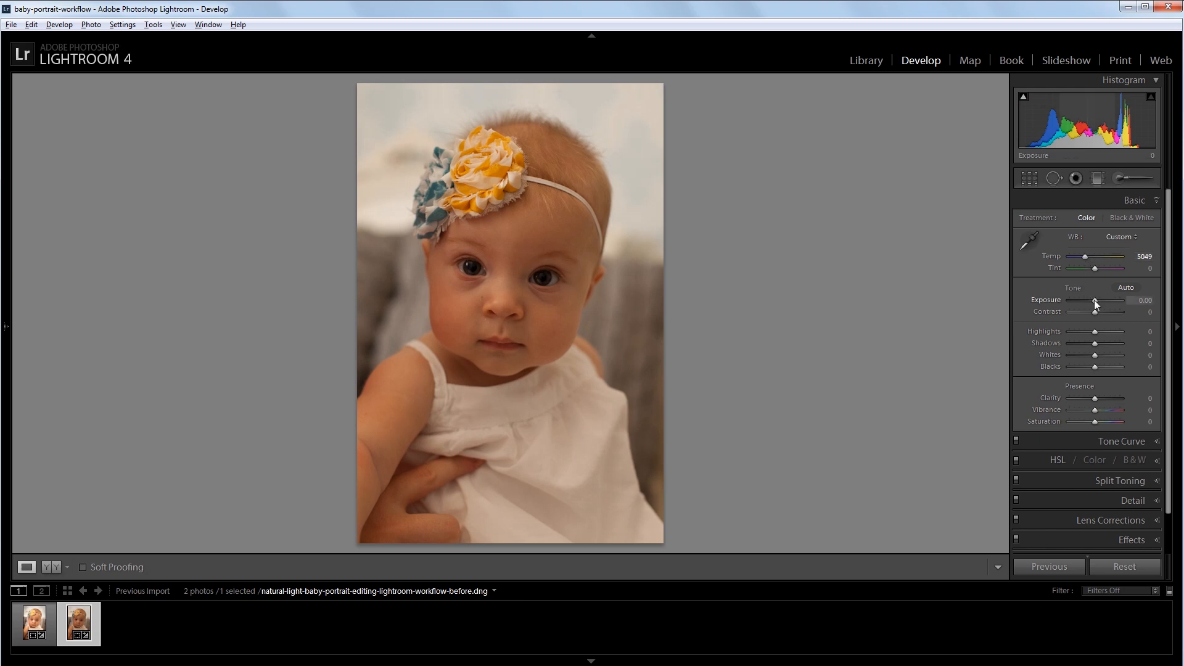
left_click_drag(1095, 303, 1103, 304)
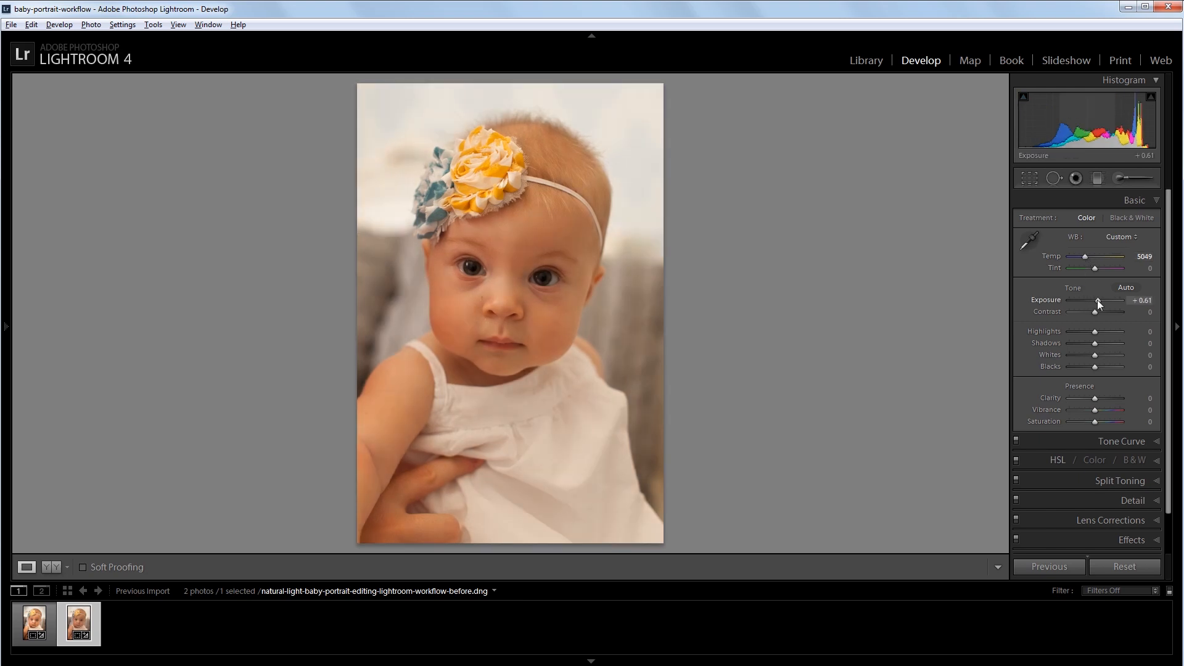
left_click_drag(1094, 303, 1101, 303)
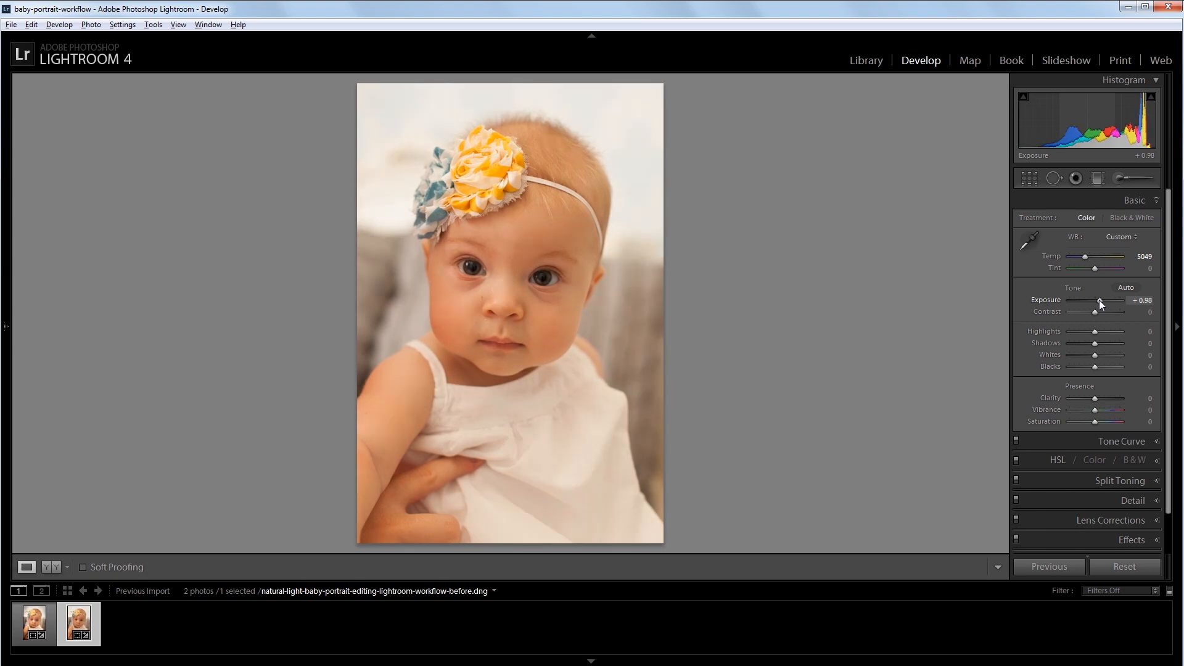
left_click_drag(1099, 303, 1096, 303)
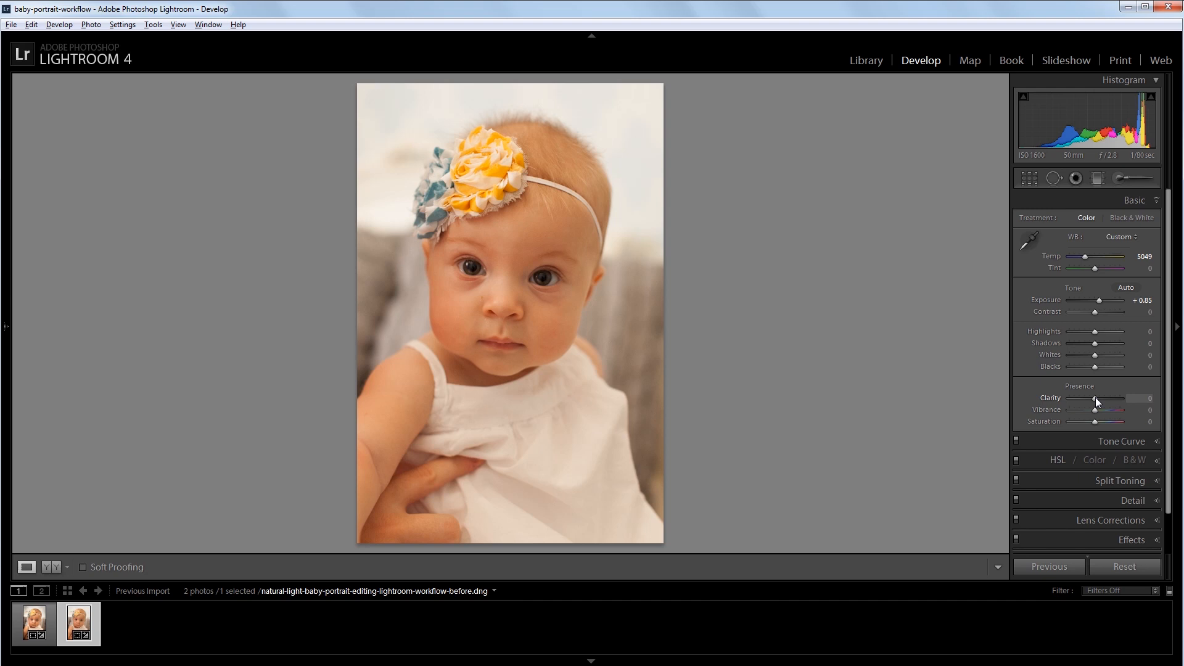
Step: Raise Clarity to +66 and lift Shadows to +80
left_click_drag(1095, 399, 1120, 398)
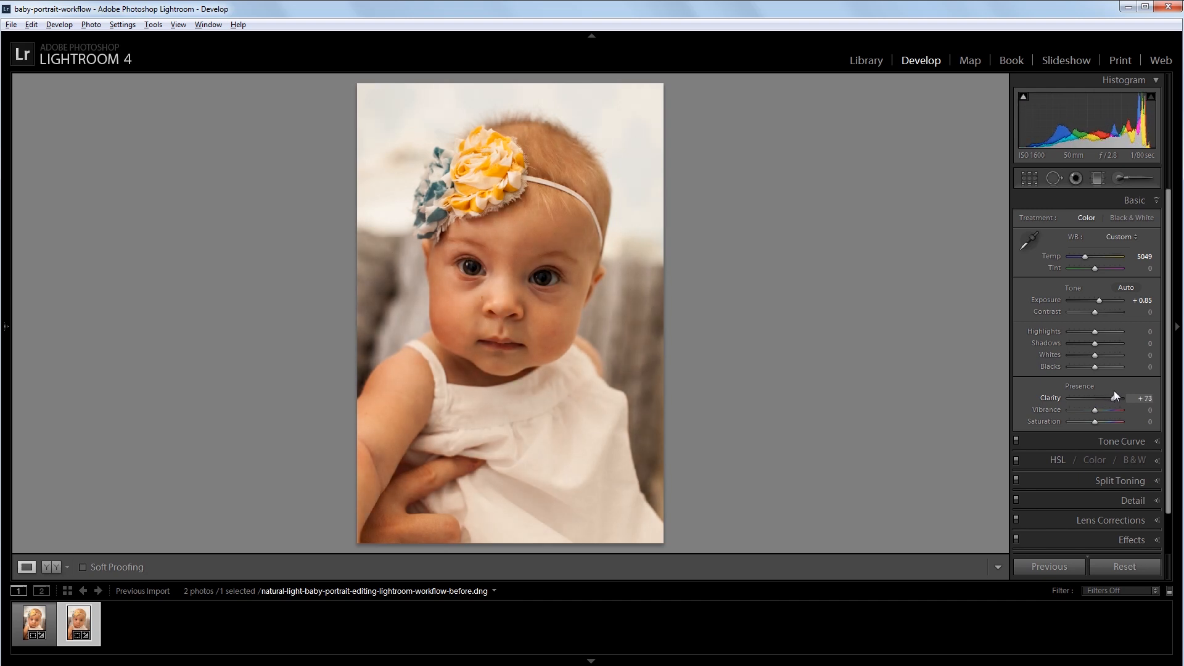
left_click_drag(1120, 398, 1114, 399)
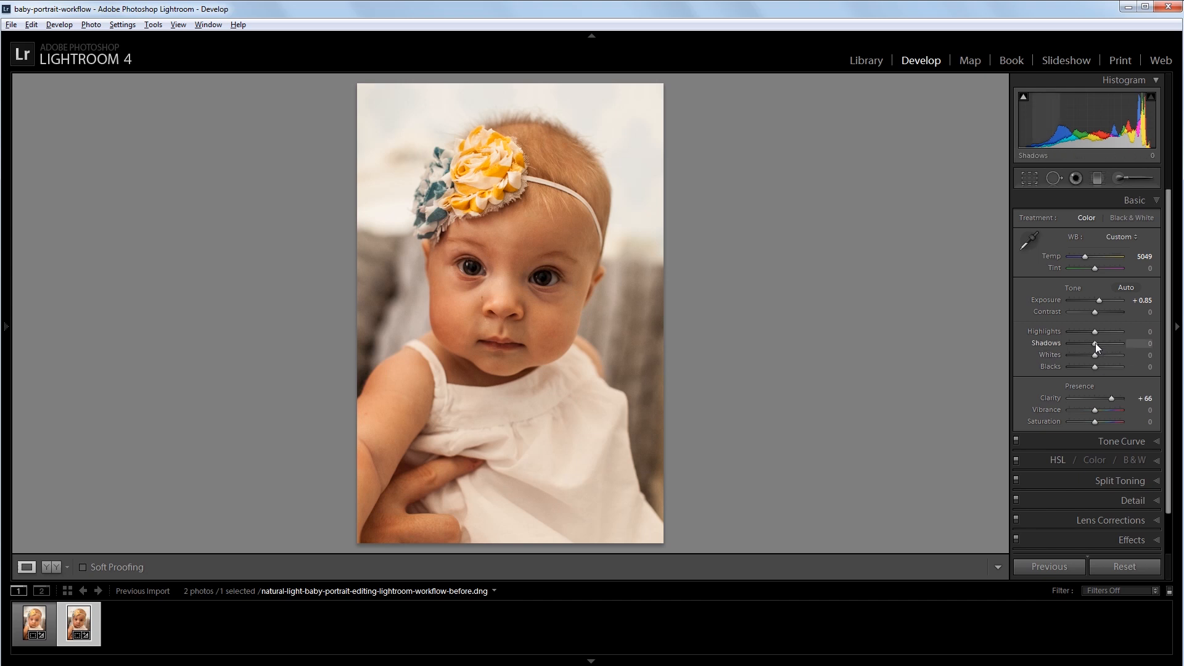
left_click_drag(1095, 348, 1116, 348)
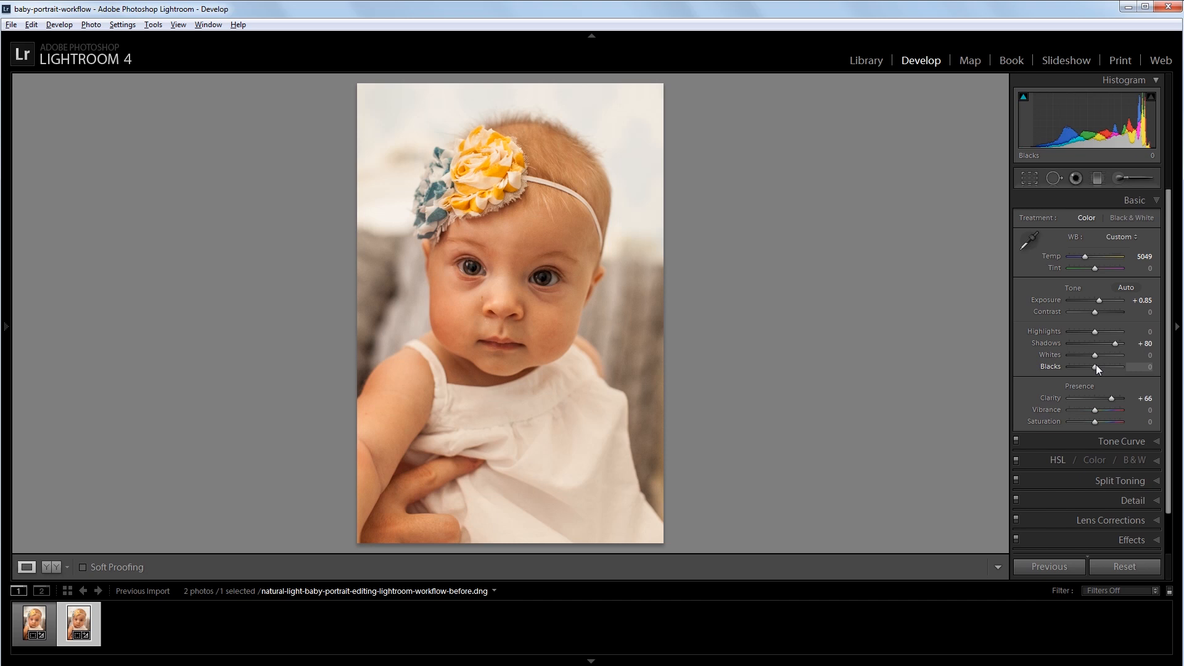
Step: Deepen Blacks to -17 and raise Whites to +10
left_click_drag(1103, 367, 1094, 366)
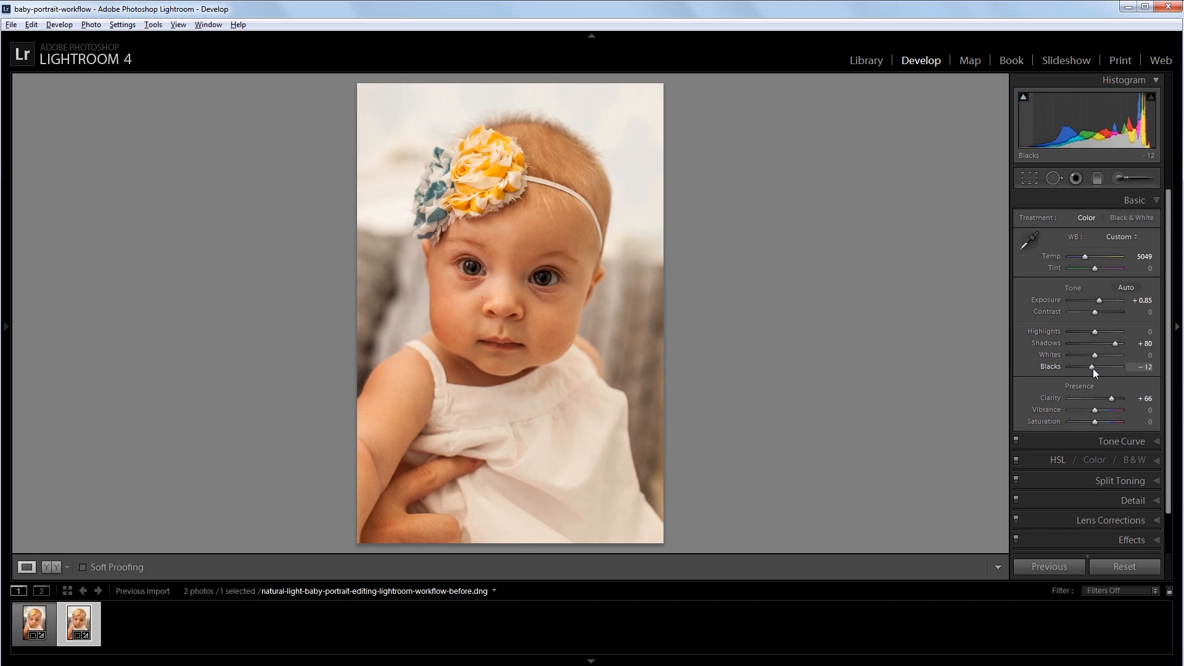
left_click_drag(1092, 367, 1085, 366)
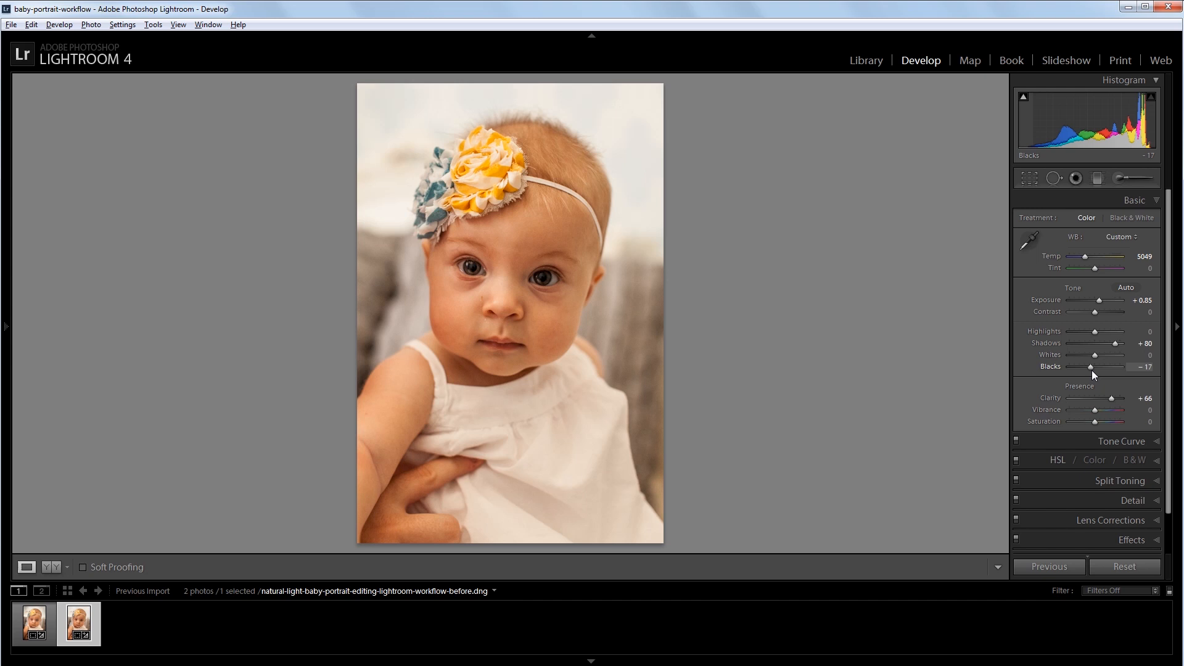
left_click_drag(1094, 355, 1099, 356)
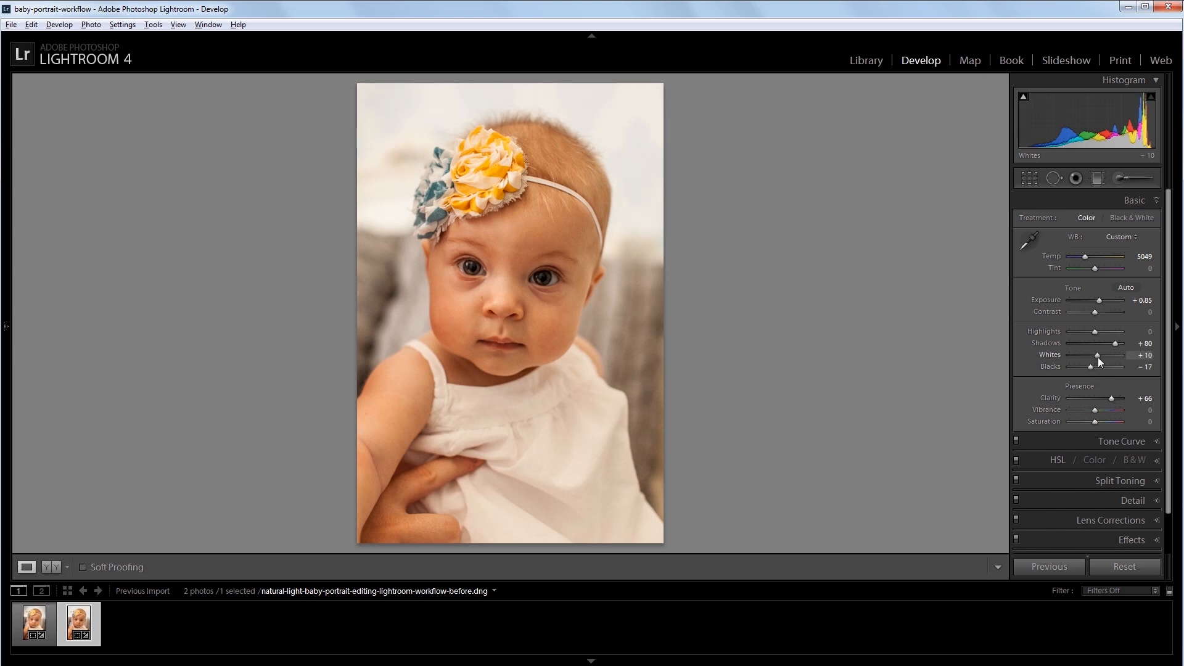
left_click_drag(1098, 355, 1103, 355)
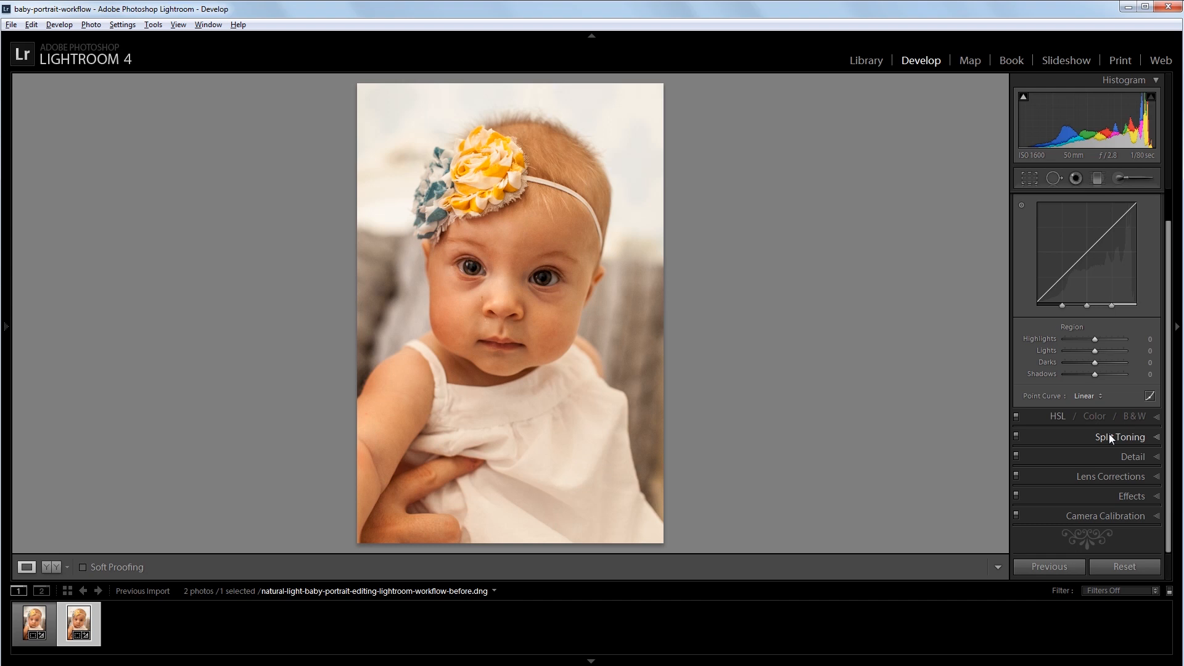
mouse_move(1112, 388)
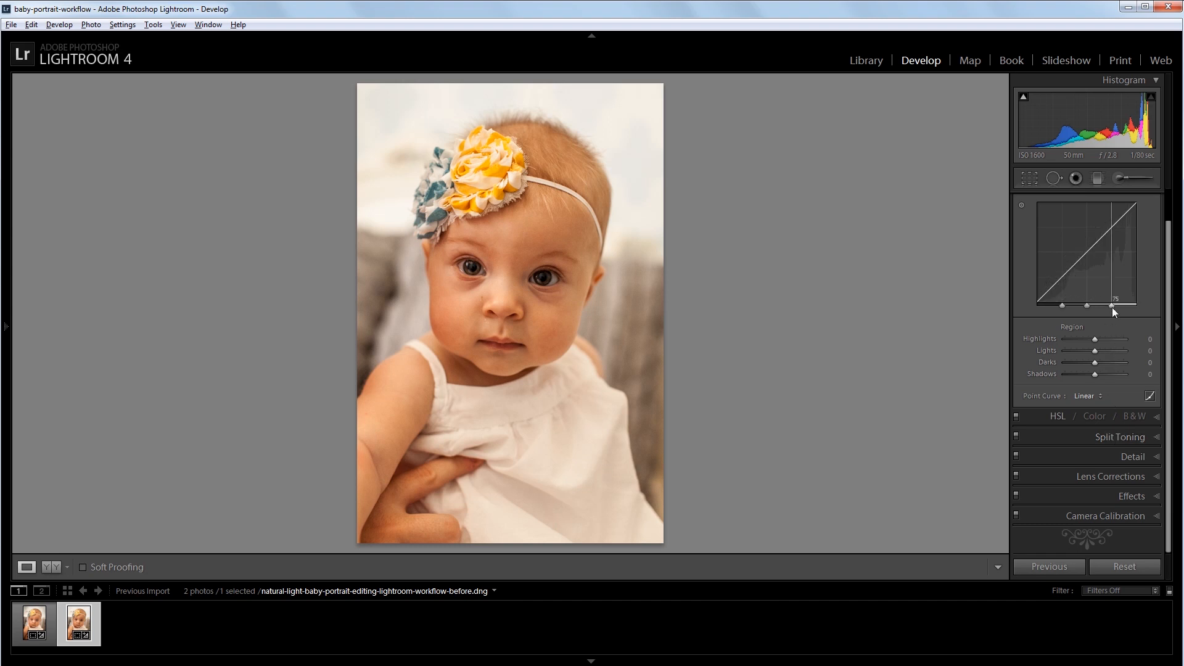
Step: Push the Tone Curve's rightmost split point from 75 up to 90
left_click_drag(1115, 306, 1128, 306)
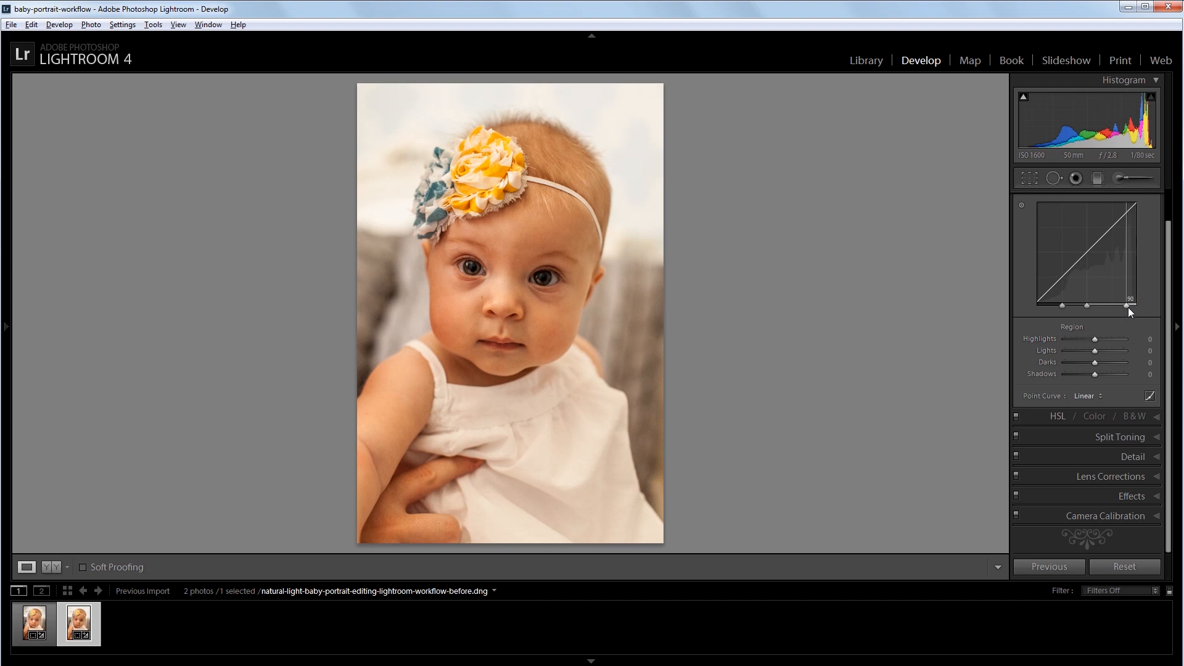
left_click_drag(1094, 338, 1114, 338)
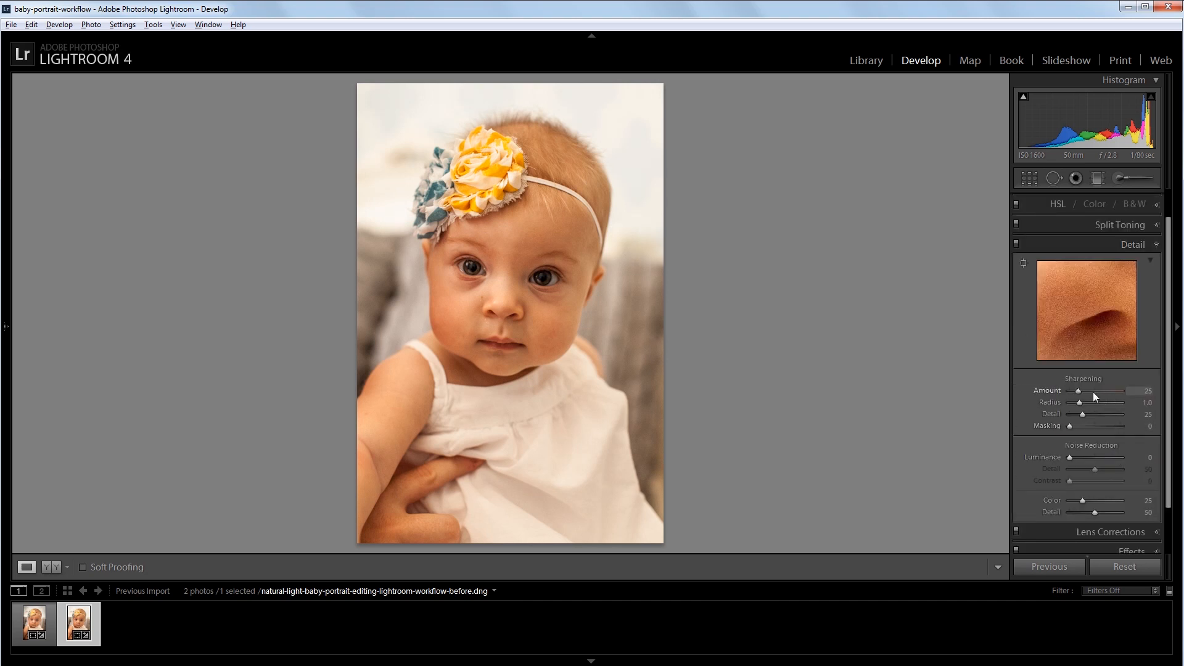
Step: Raise sharpening Amount to about 99 and Luminance noise reduction to 52 in the Detail panel
left_click_drag(1080, 391, 1104, 391)
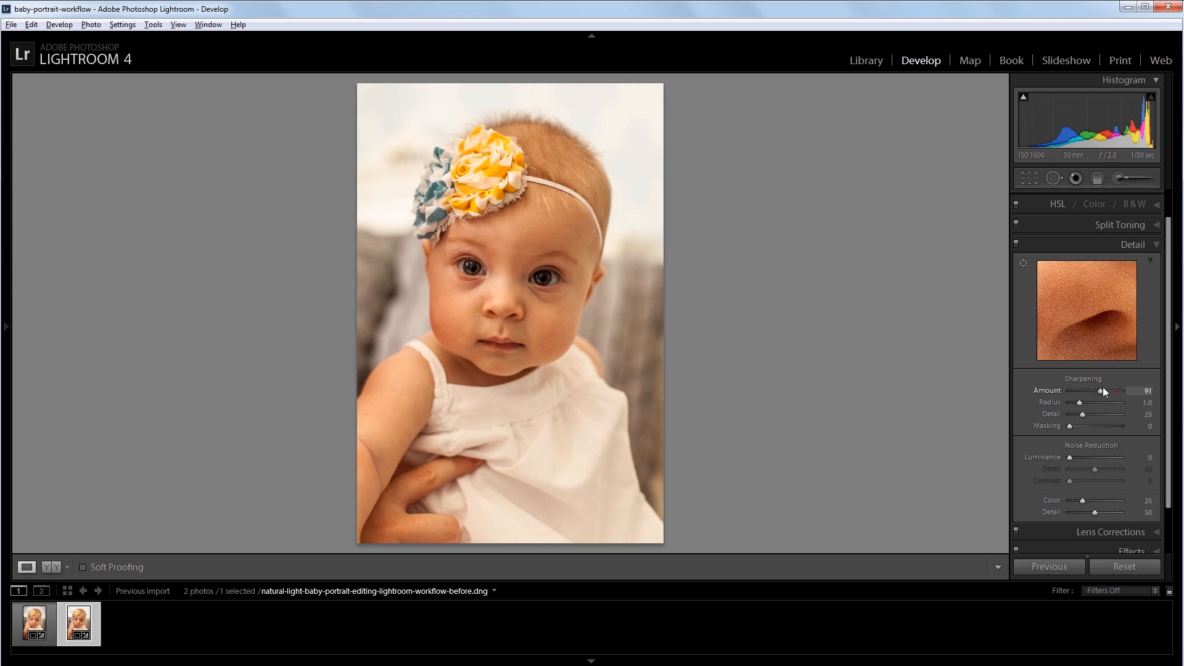
left_click_drag(1105, 391, 1110, 391)
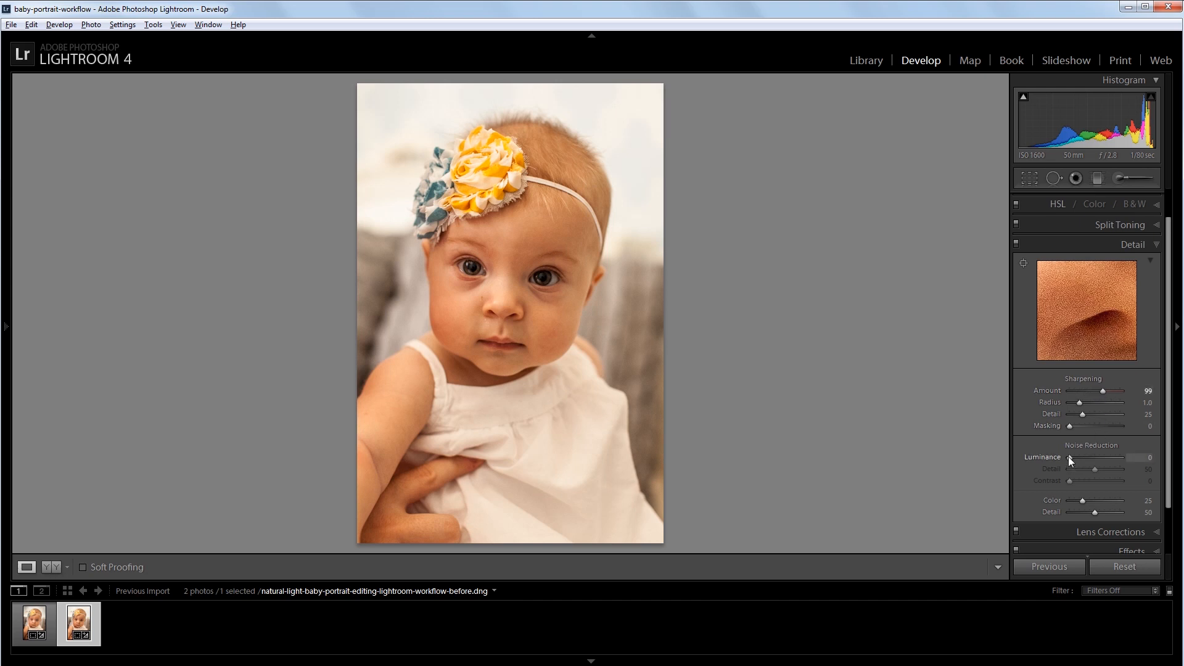
left_click_drag(1071, 457, 1098, 456)
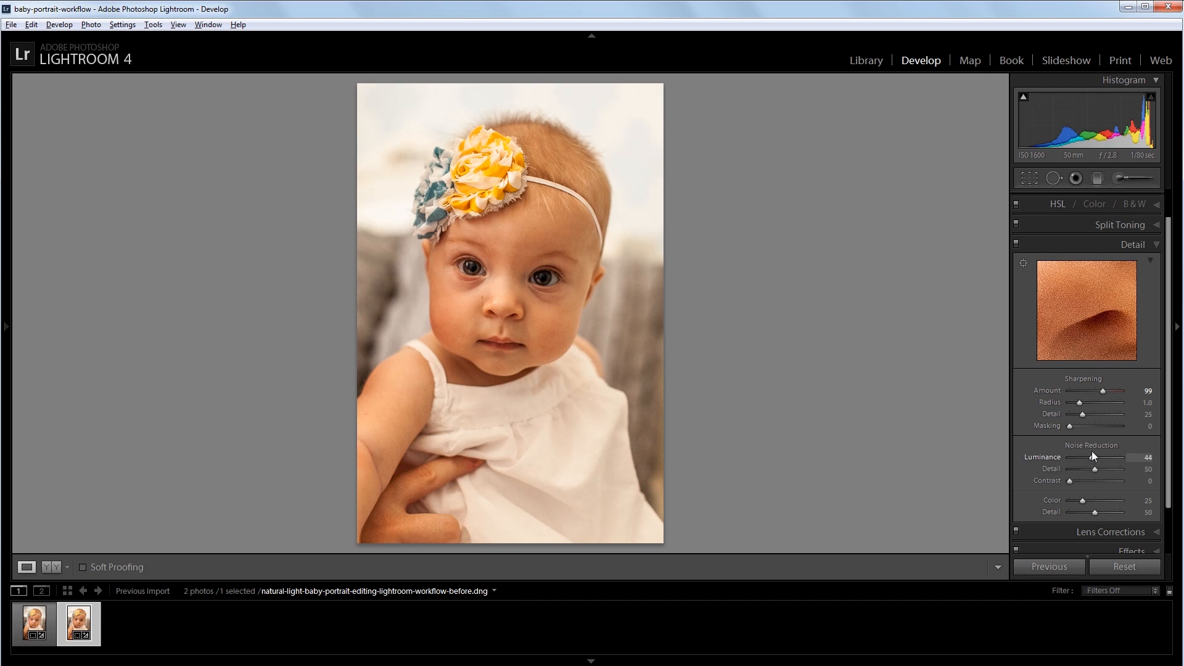
left_click_drag(1114, 457, 1125, 456)
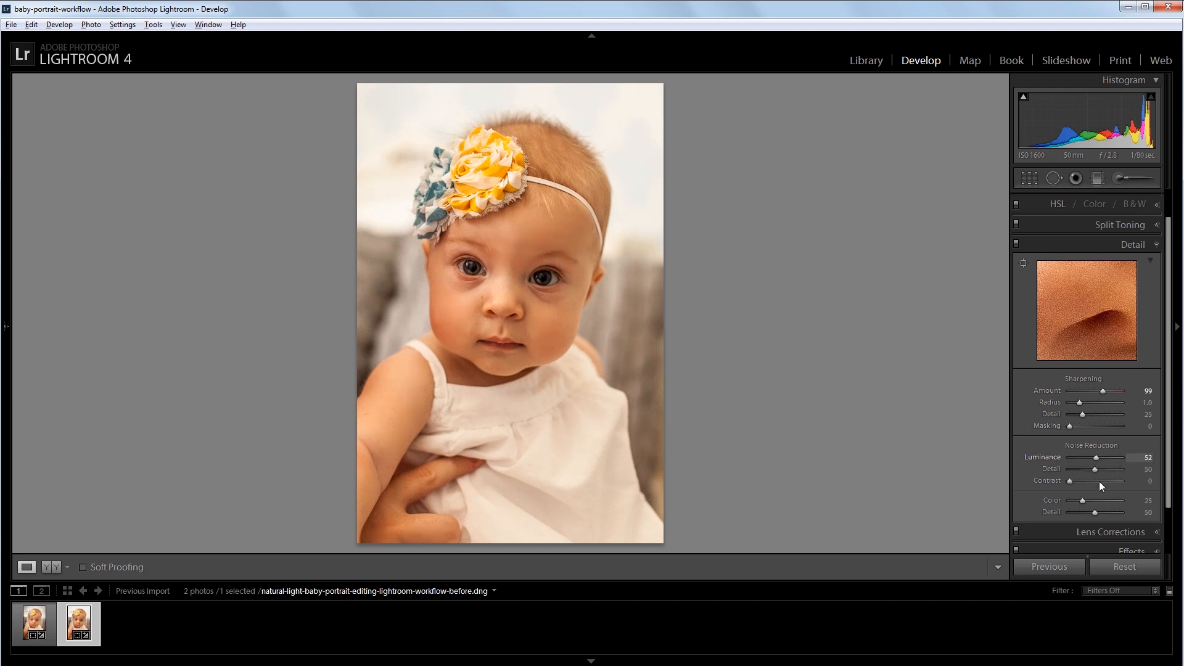
Step: Enable the Sigma 50mm profile correction and set its Vignetting amount to 0
left_click(1112, 298)
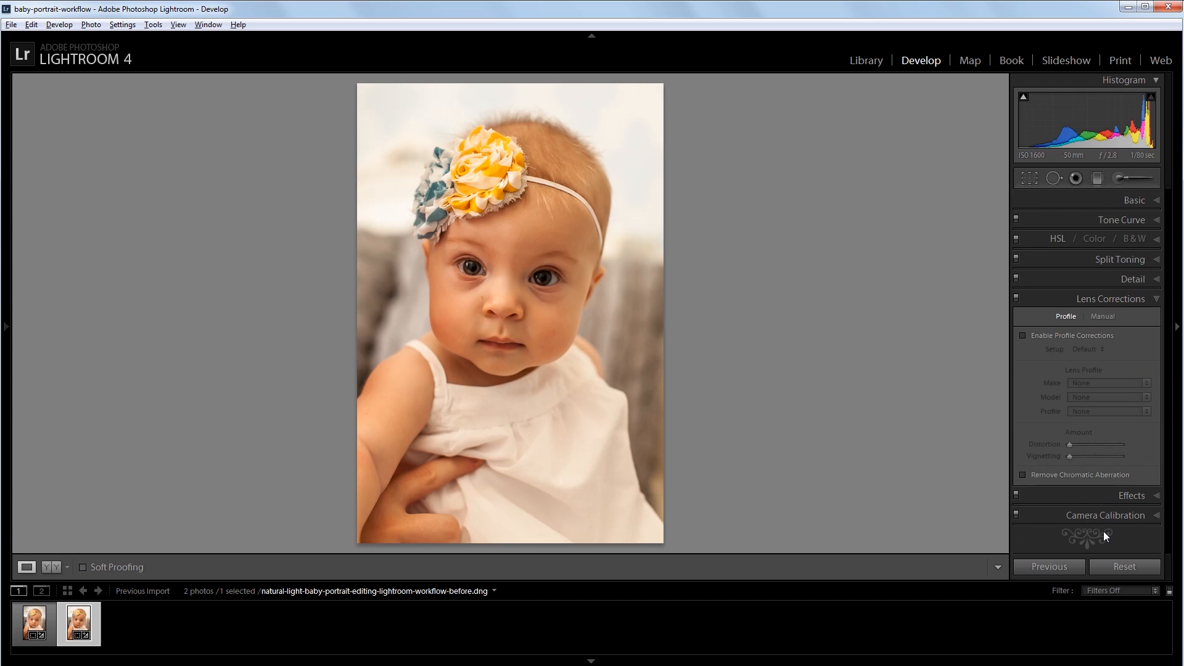
left_click(1024, 335)
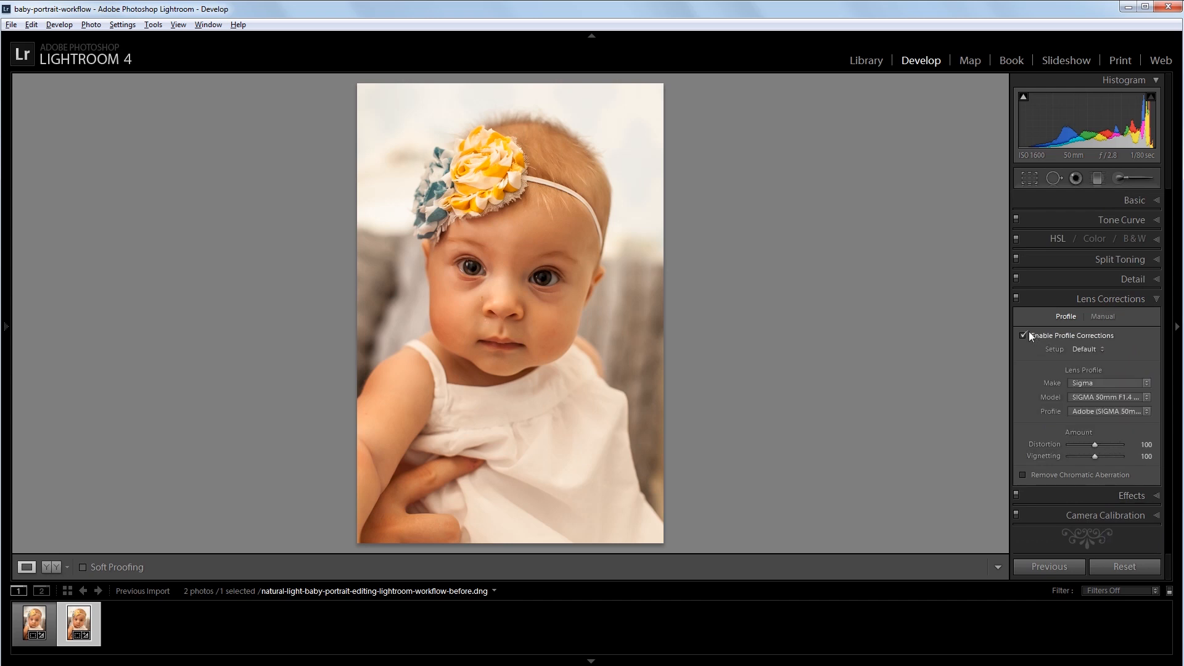
left_click(1024, 335)
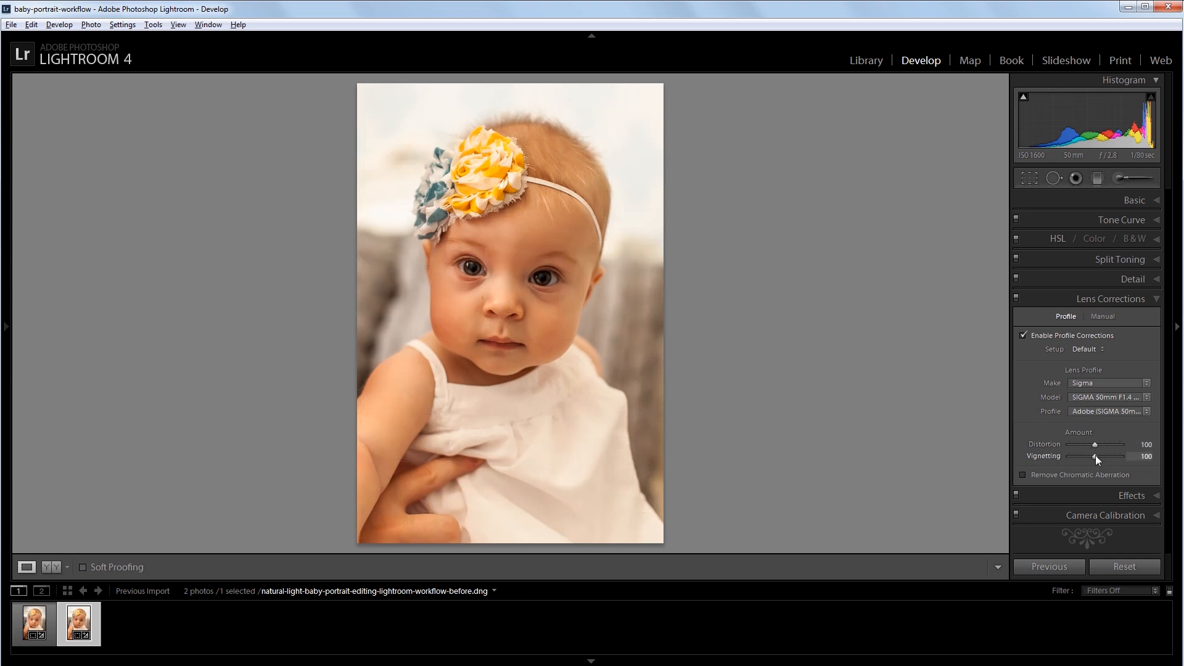
left_click_drag(1121, 457, 1071, 456)
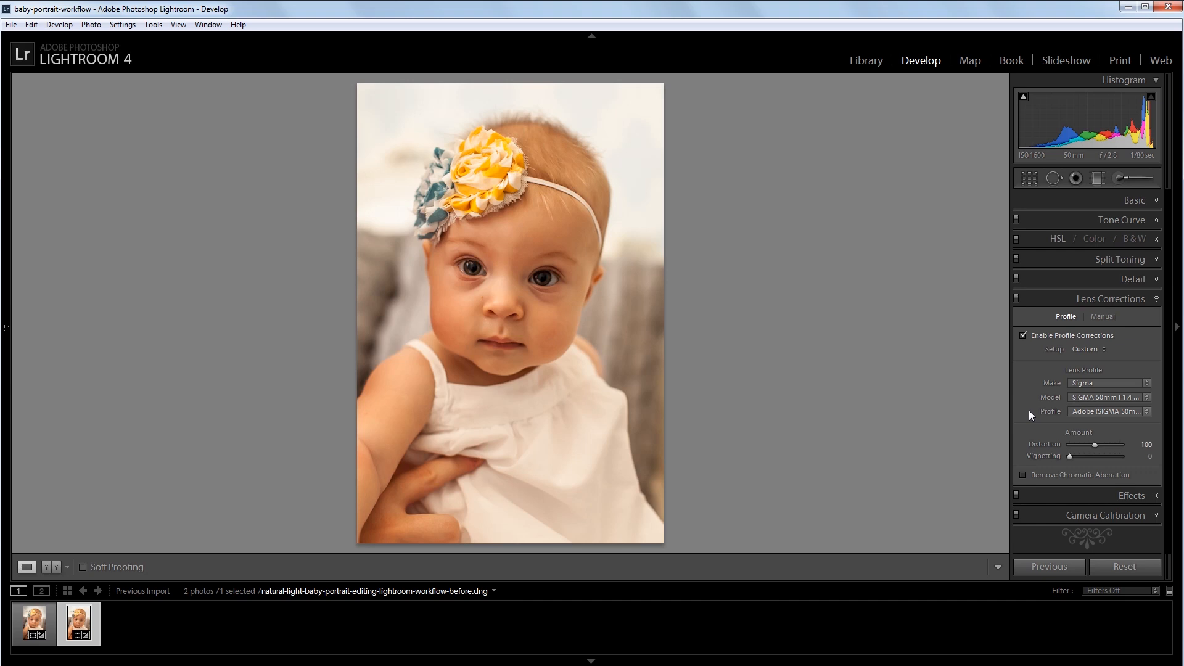
mouse_move(1028, 474)
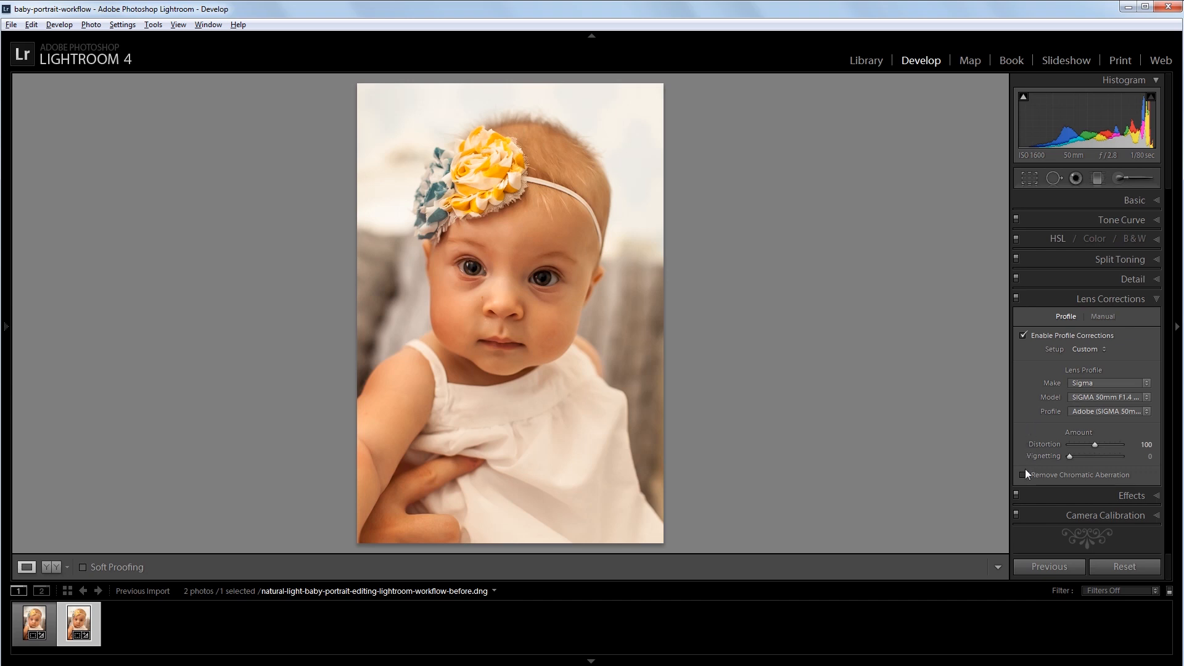
left_click(1022, 473)
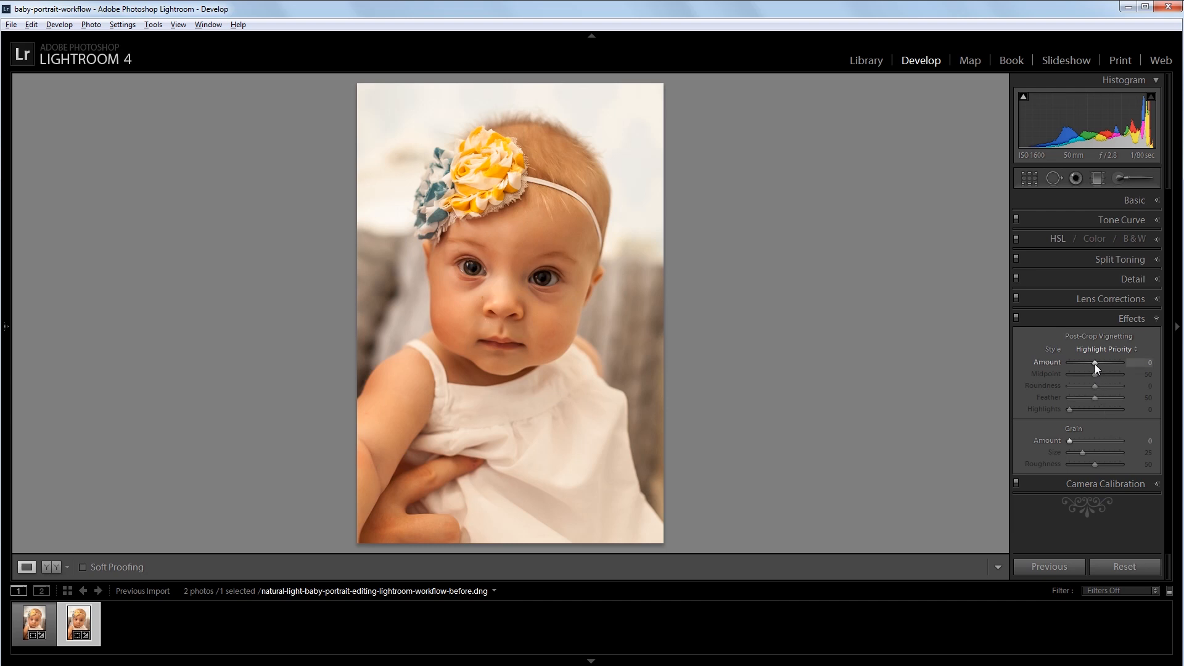
Step: Set Post-Crop Vignetting Amount to -29 and Midpoint to 60 in Effects
left_click_drag(1110, 361, 1092, 362)
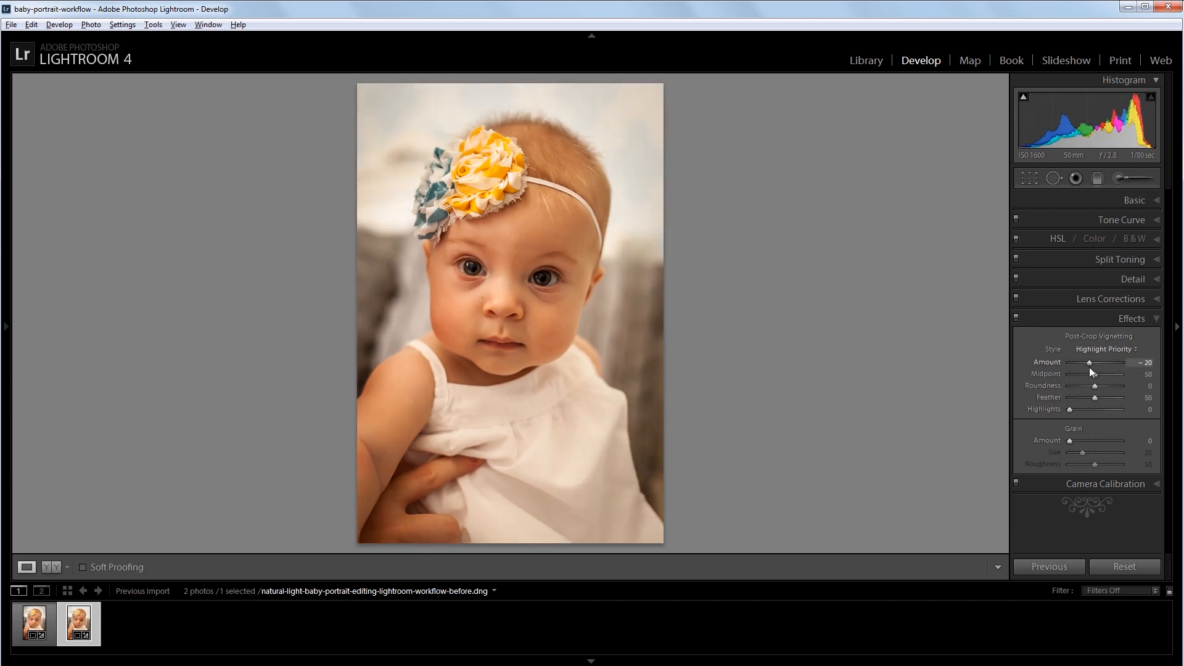
left_click_drag(1102, 362, 1094, 362)
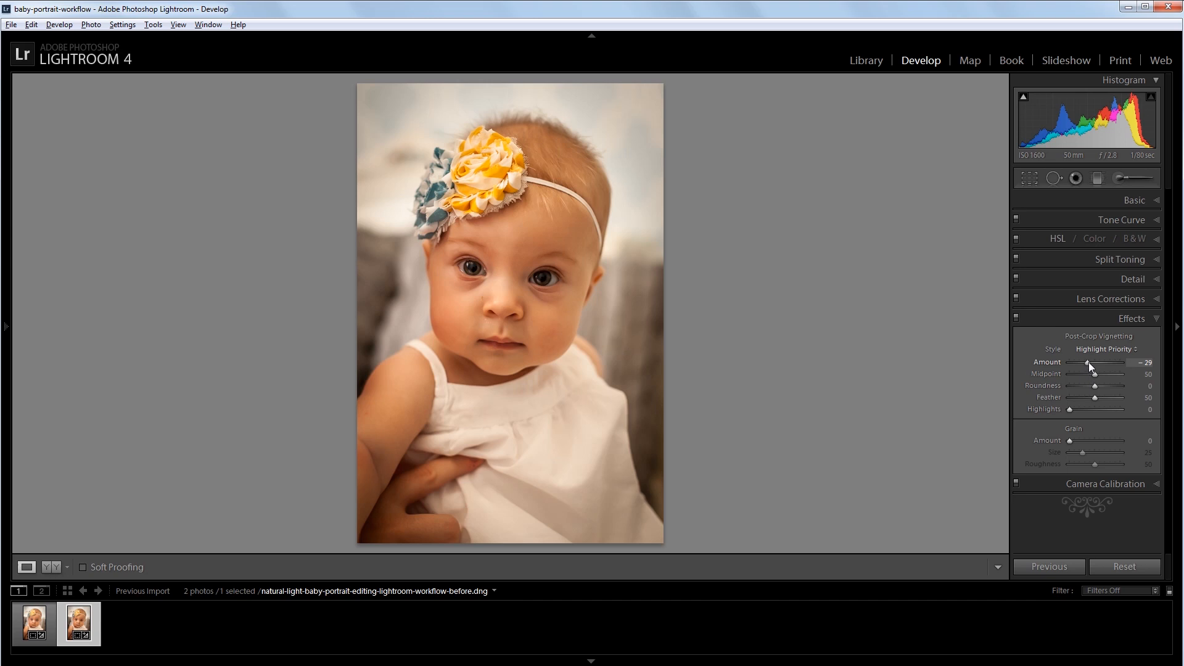
mouse_move(1094, 378)
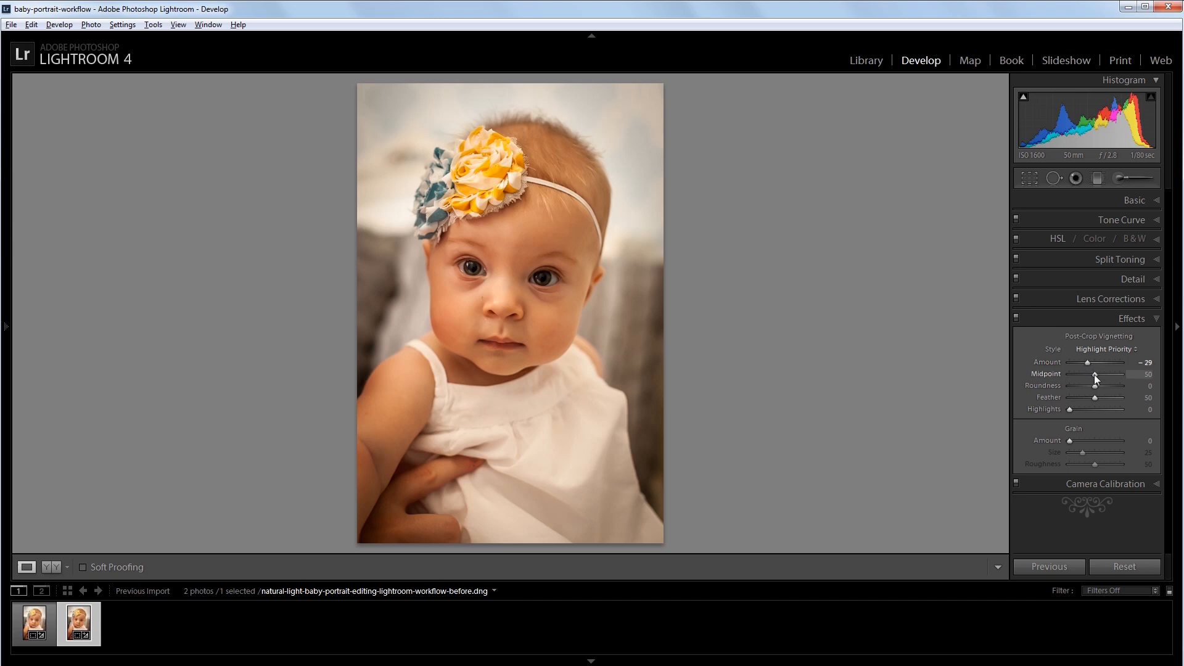
left_click_drag(1095, 373, 1102, 373)
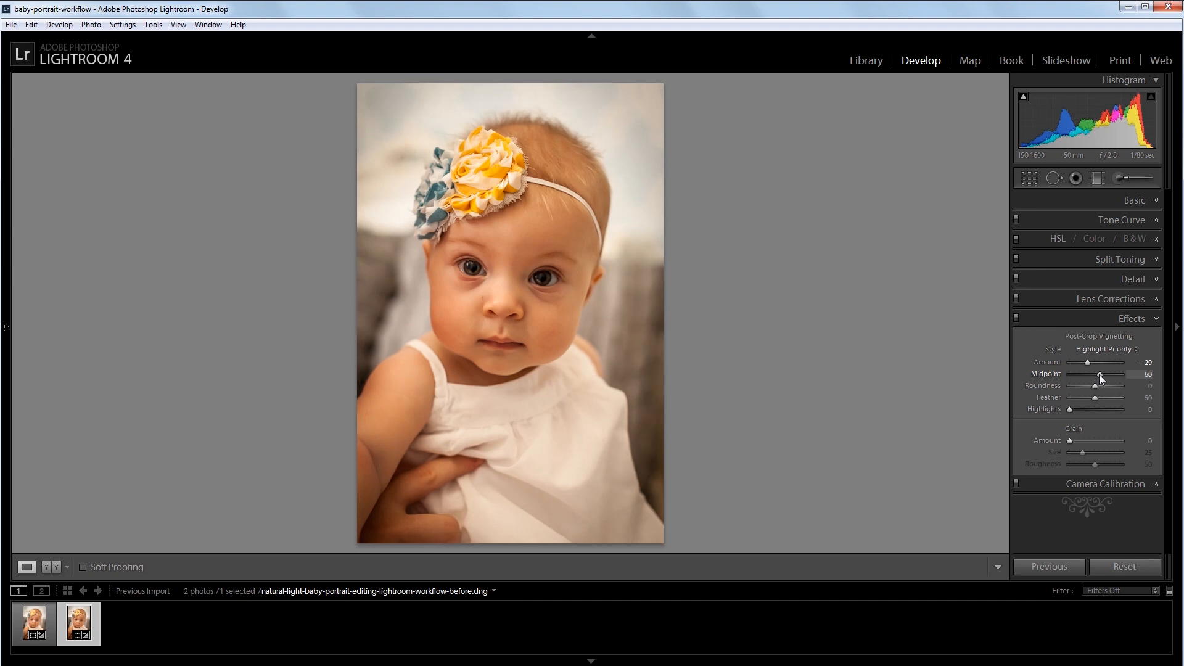
mouse_move(756, 260)
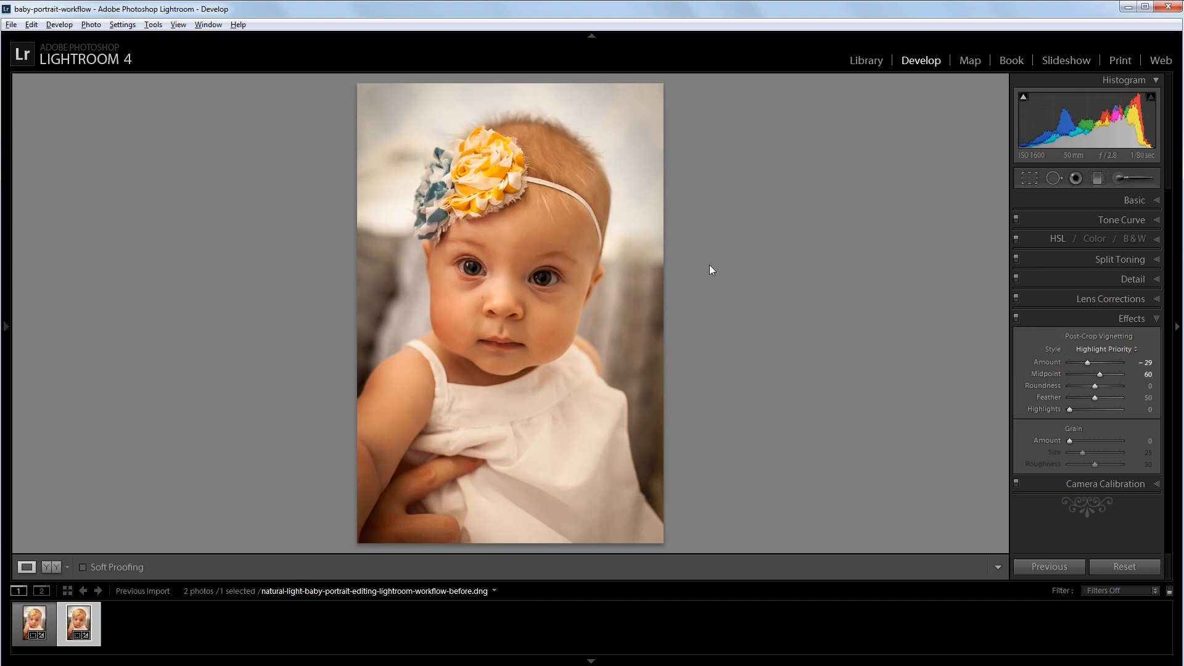
mouse_move(486, 305)
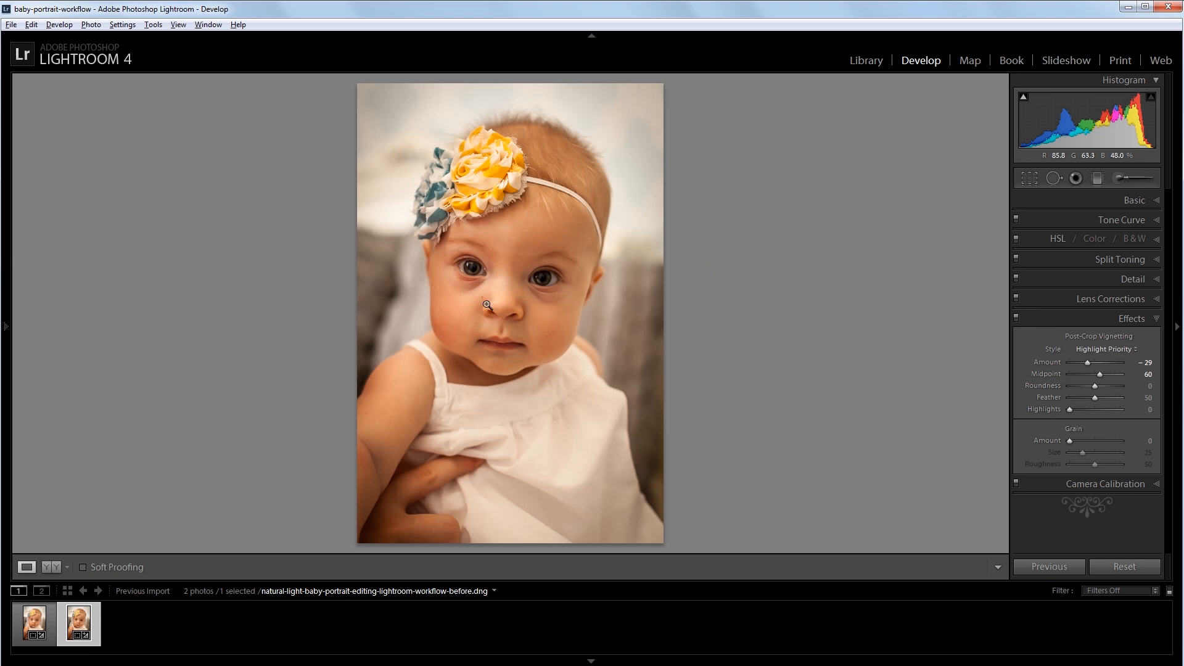
Step: Zoom into the face and heal the cheek spot and the spots below the nose with Spot Removal
left_click(486, 304)
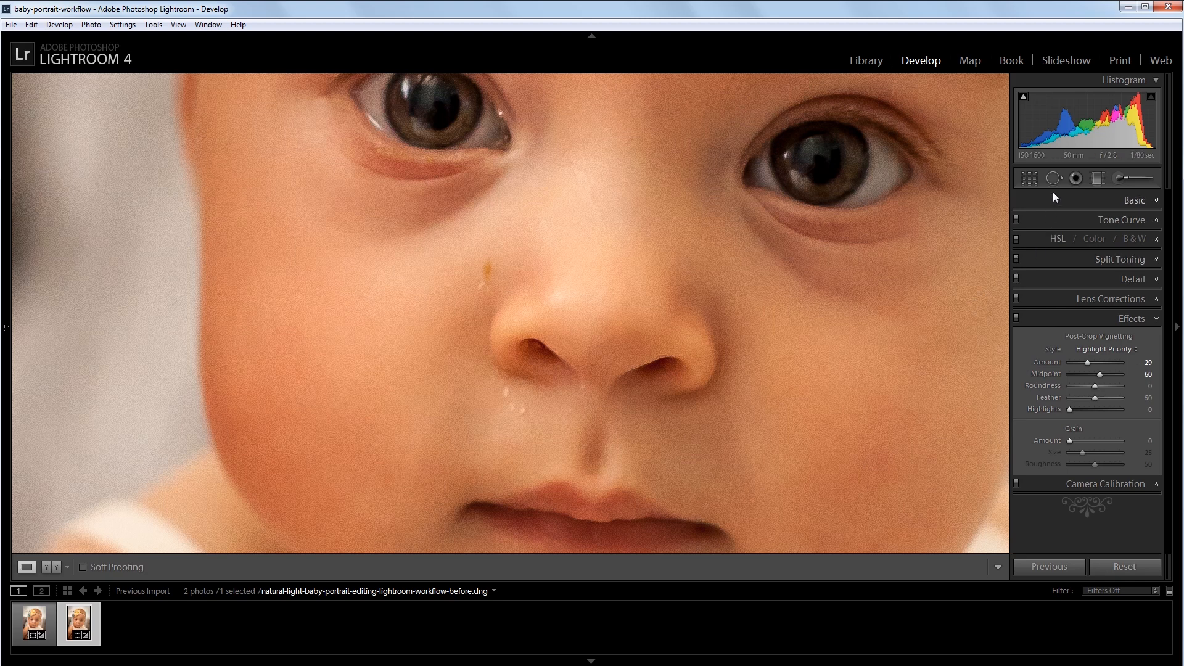
left_click(1076, 178)
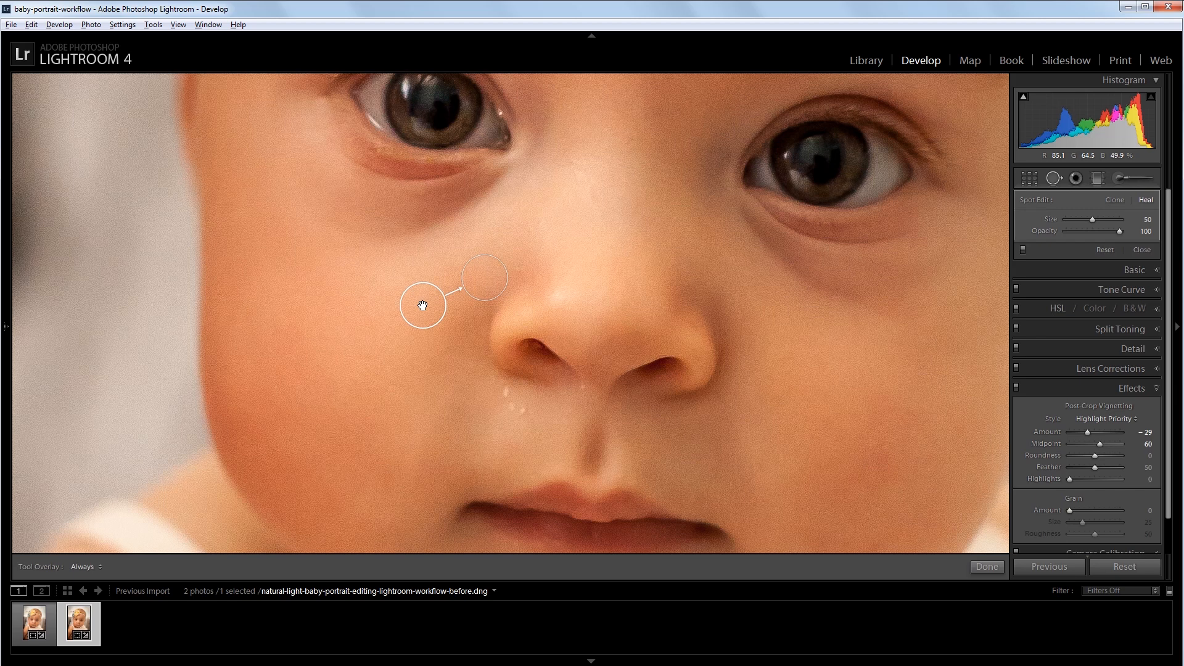
left_click(516, 403)
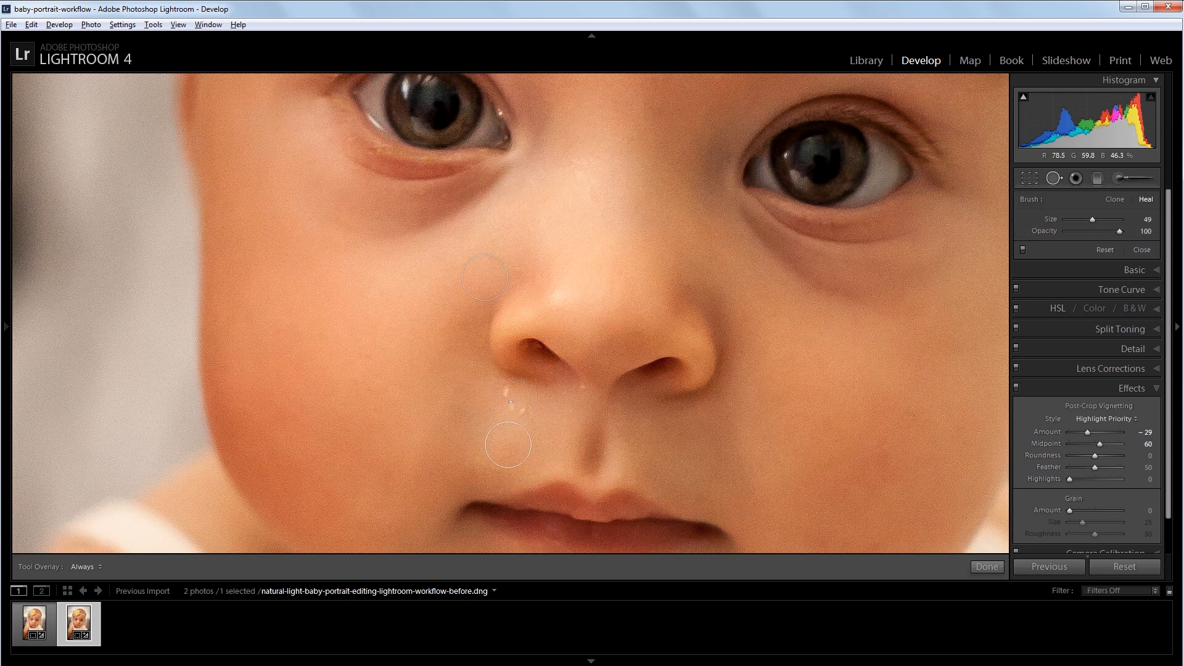
left_click(507, 444)
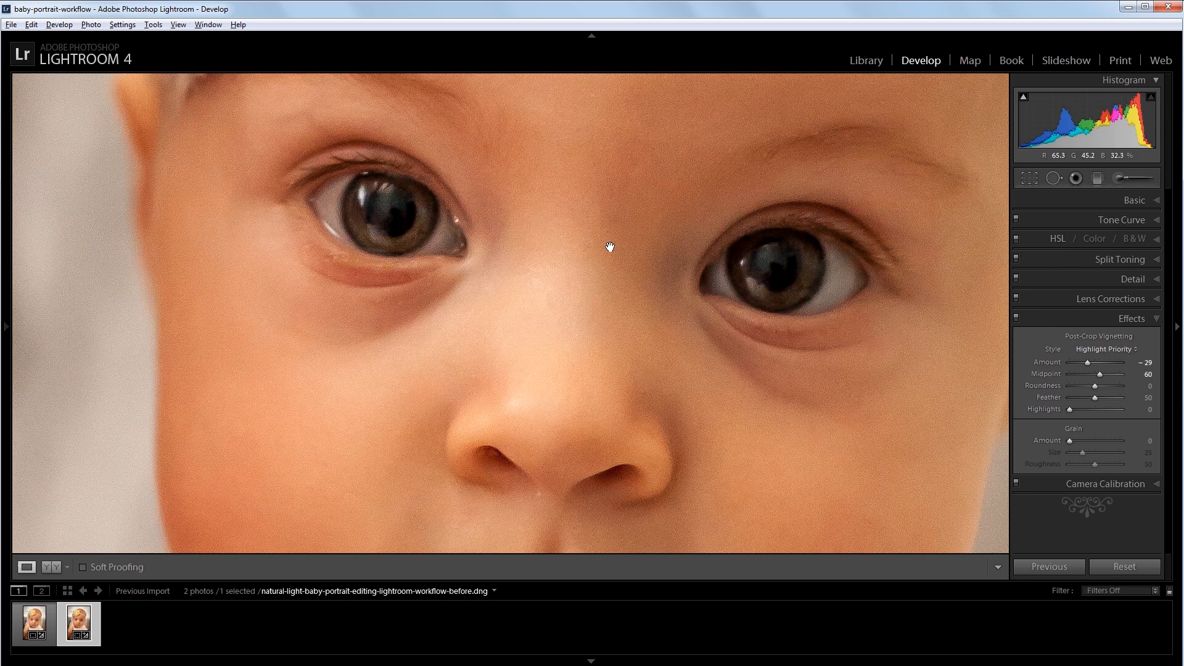
mouse_move(443, 266)
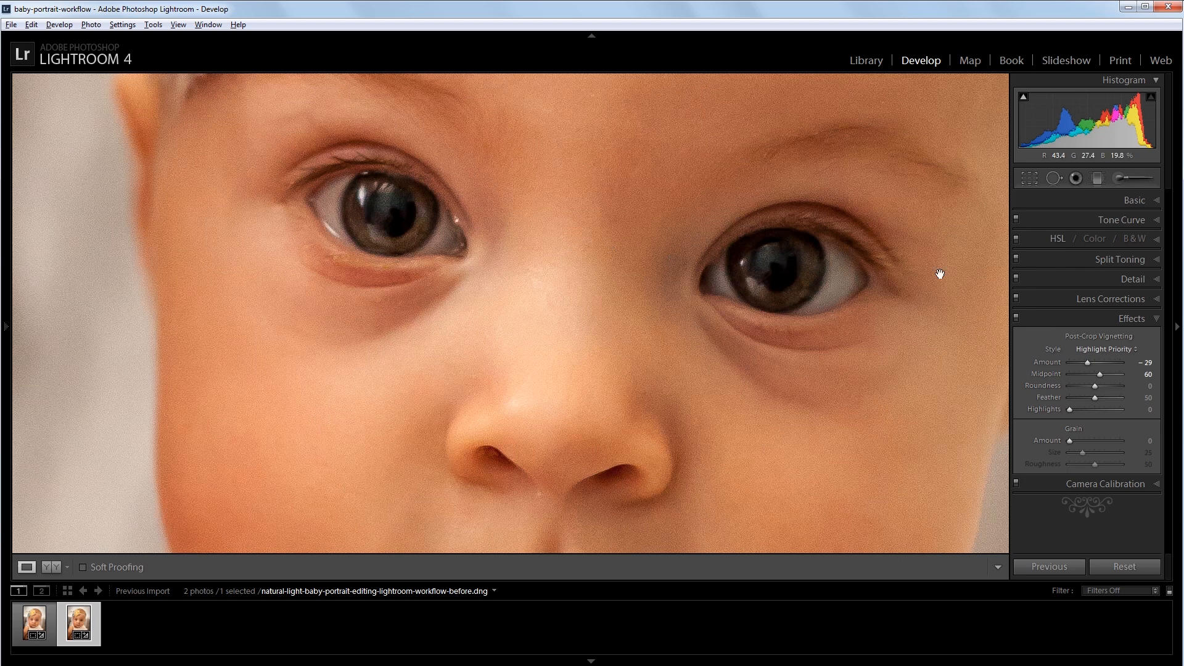
Step: Start an Adjustment Brush at +0.50 exposure for brightening the right iris
left_click(1118, 178)
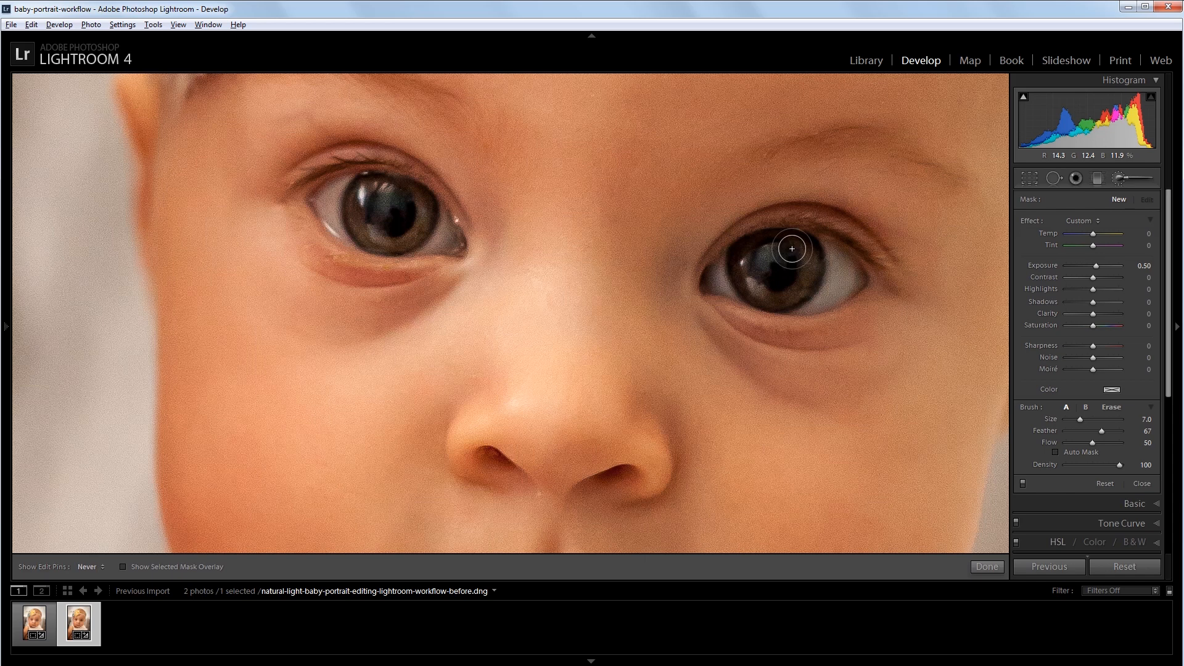
mouse_move(775, 284)
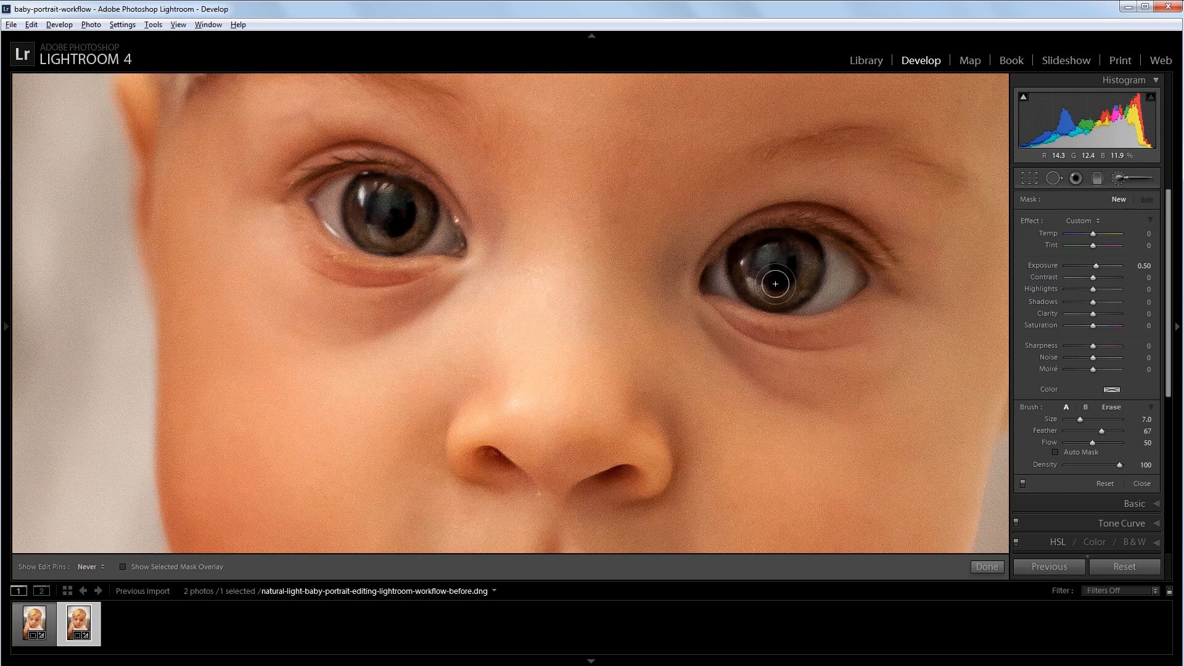
mouse_move(802, 248)
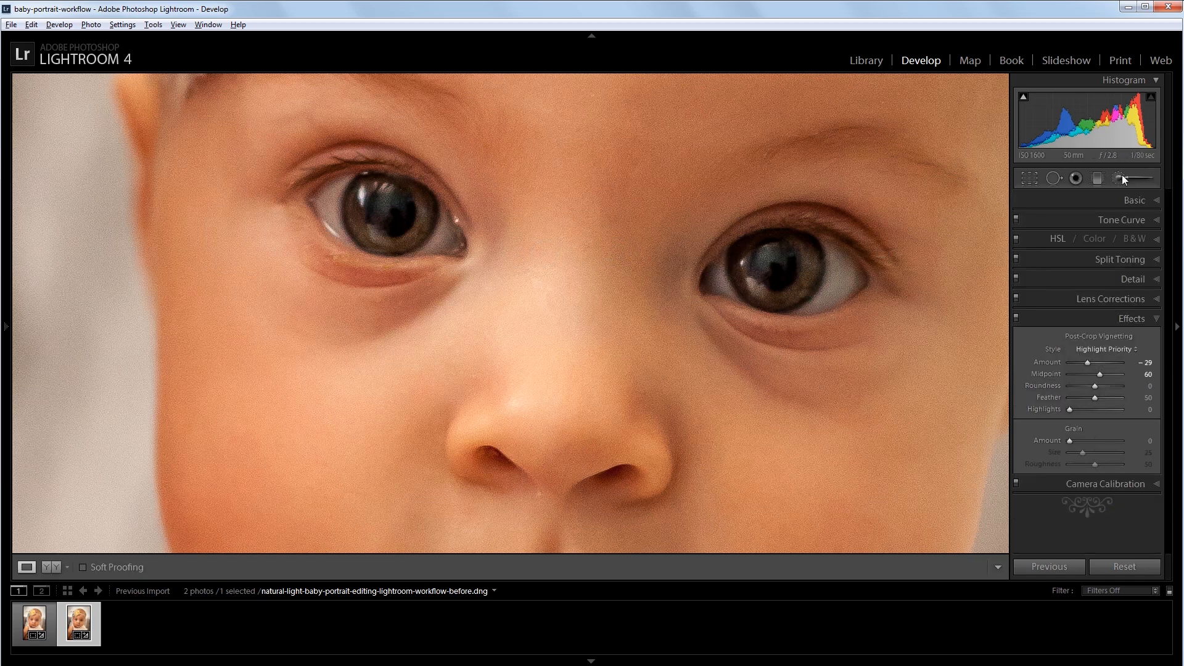
Step: Brush +0.50 exposure onto the left iris and raise the adjustment's Saturation to 29
left_click(1116, 177)
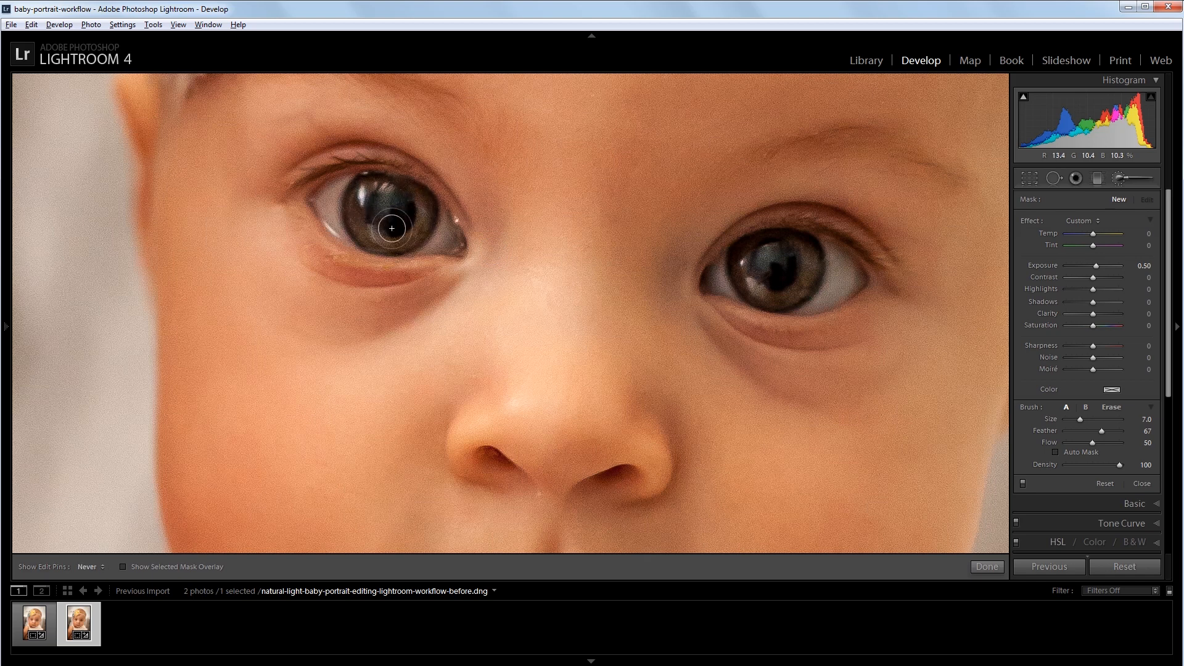
left_click(784, 253)
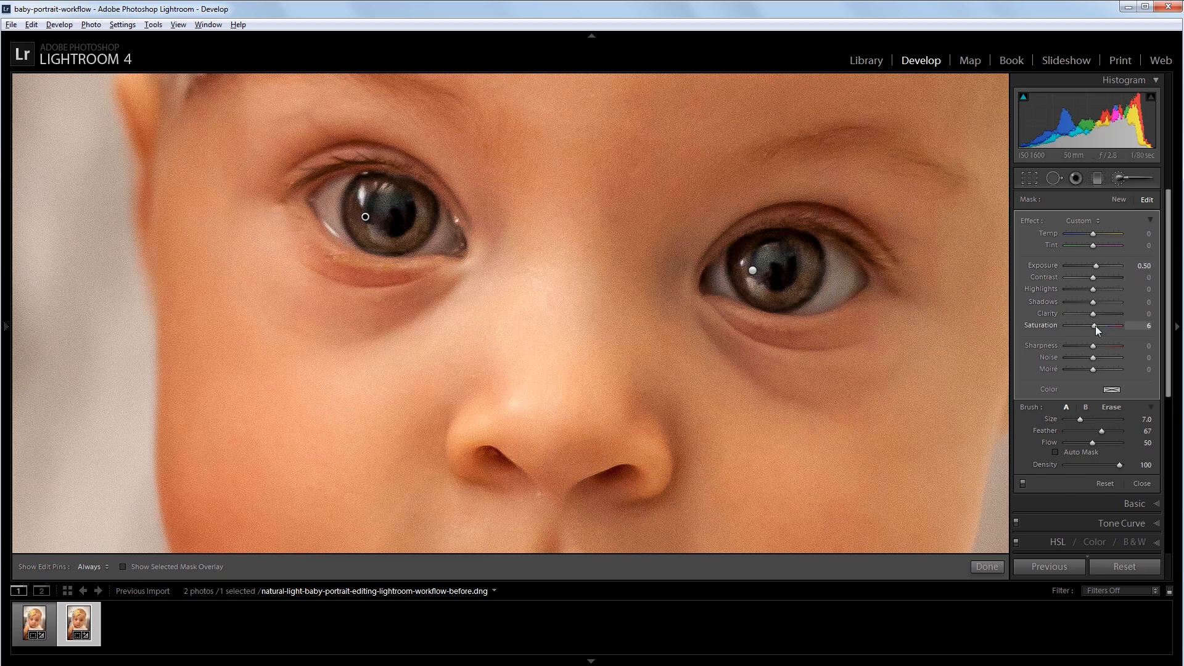
left_click_drag(1102, 325, 1115, 325)
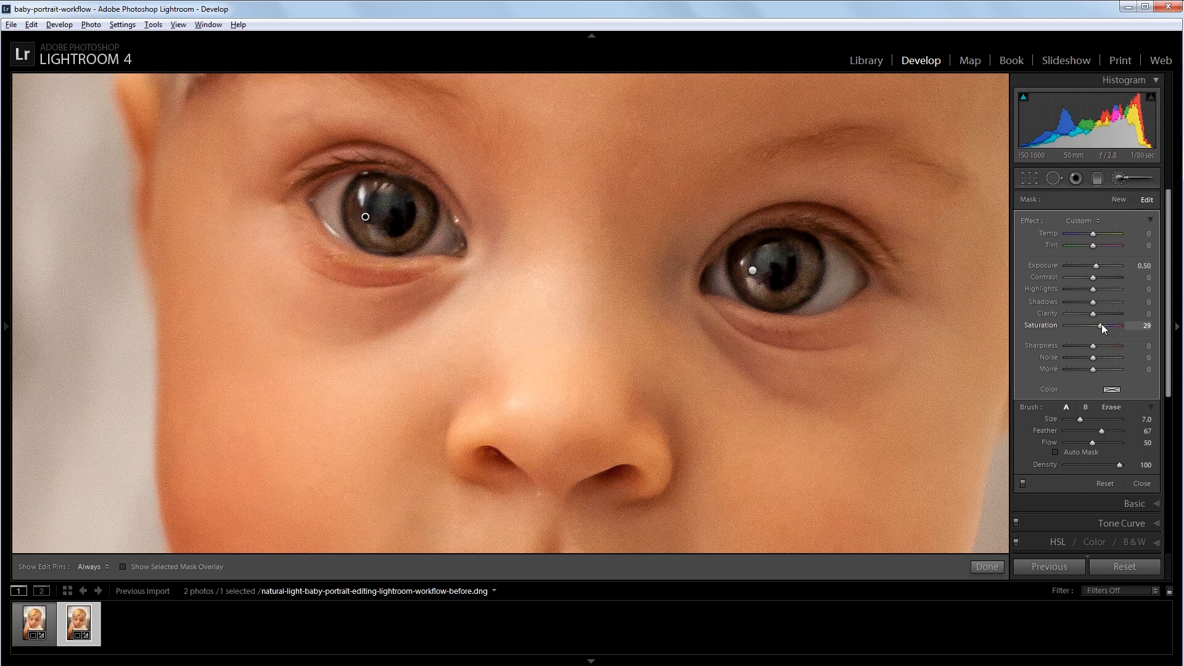